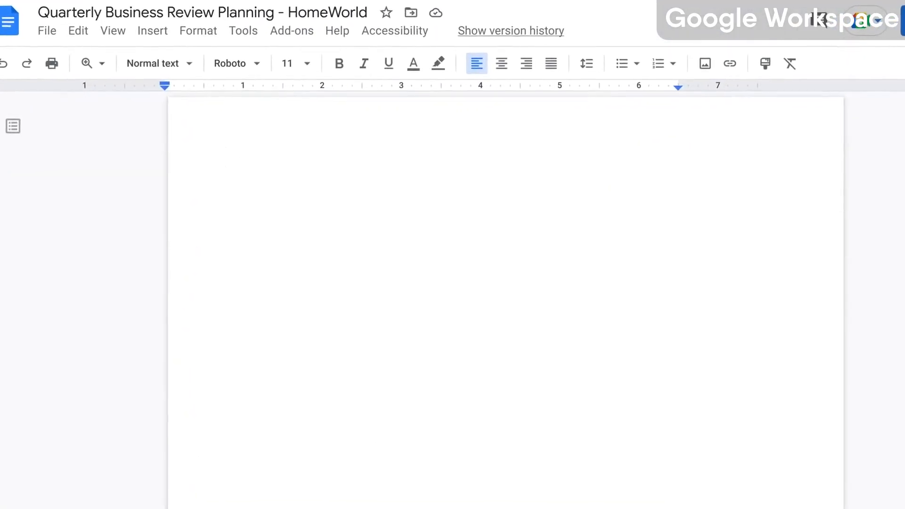
- In the demo doc, insert the brainstorming template and type the 'Focus on HomeWorld Pitch Q1 2019...' note
{"action": "type", "text": "@"}
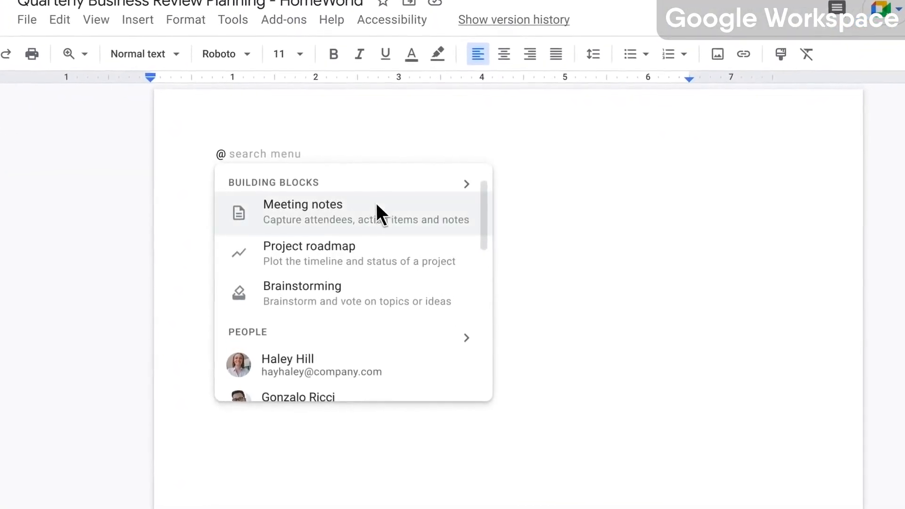
{"action": "left_click", "coordinate": [301, 287]}
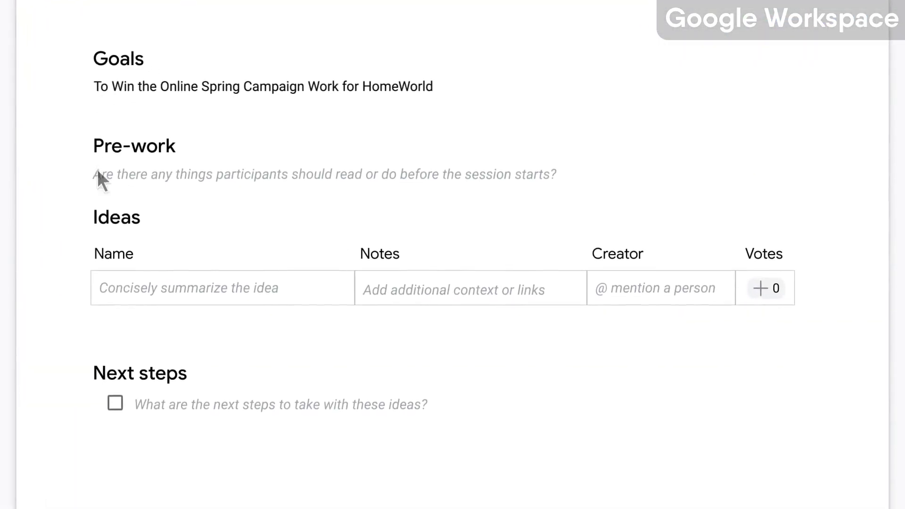
{"action": "type", "text": "Focus on HomeWorld Pitch Q1 2019 for what worked in our last pi"}
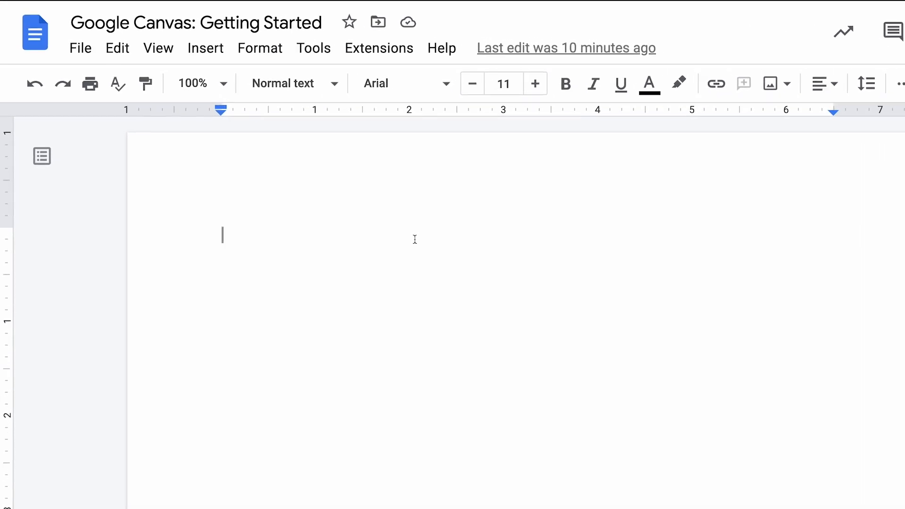
- In File > Page setup, choose Pageless and apply it to the document
{"action": "left_click", "coordinate": [80, 48]}
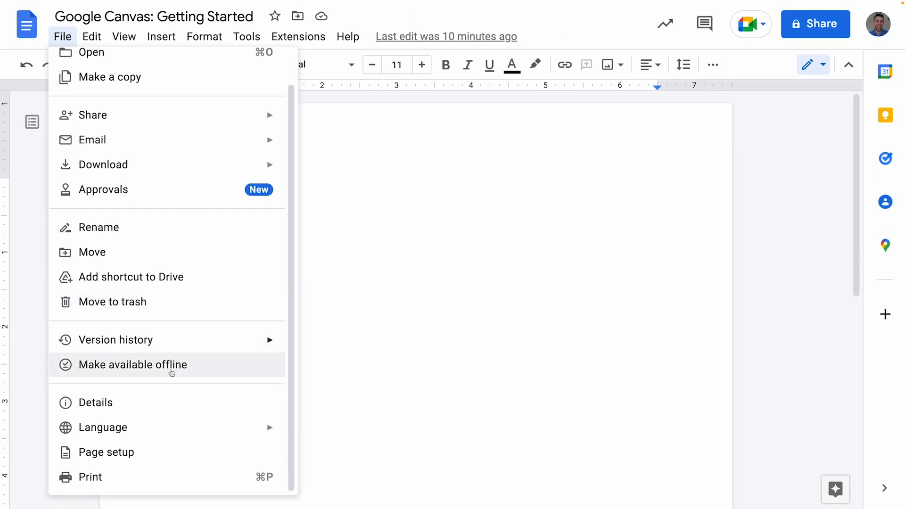
{"action": "left_click", "coordinate": [105, 451]}
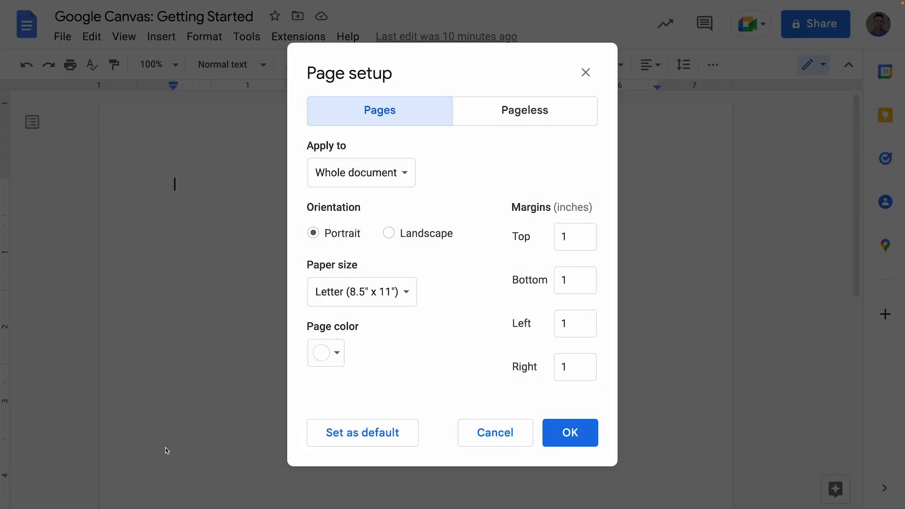
{"action": "mouse_move", "coordinate": [418, 256]}
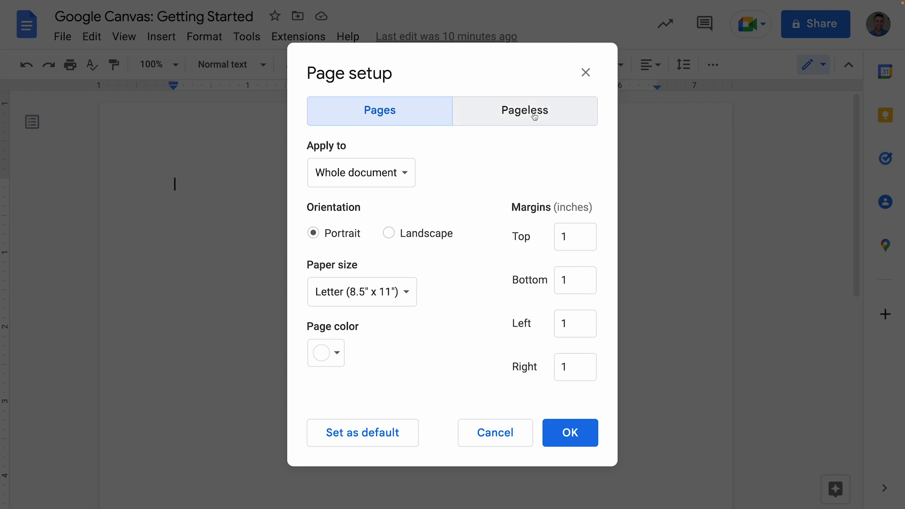
{"action": "left_click", "coordinate": [525, 111]}
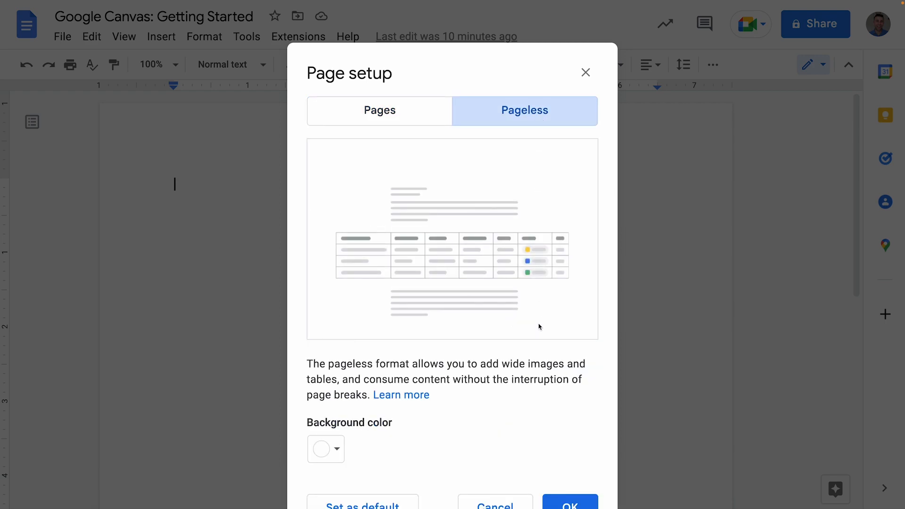
{"action": "mouse_move", "coordinate": [361, 464]}
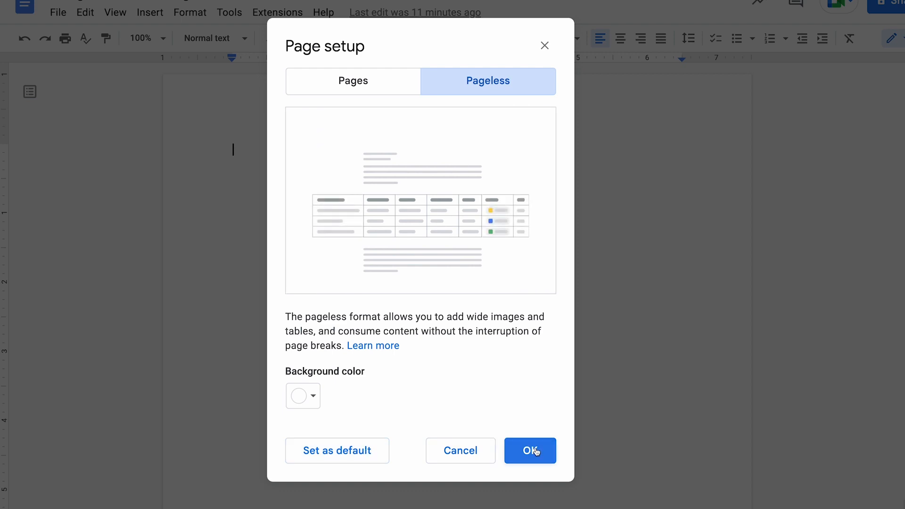
{"action": "left_click", "coordinate": [529, 451]}
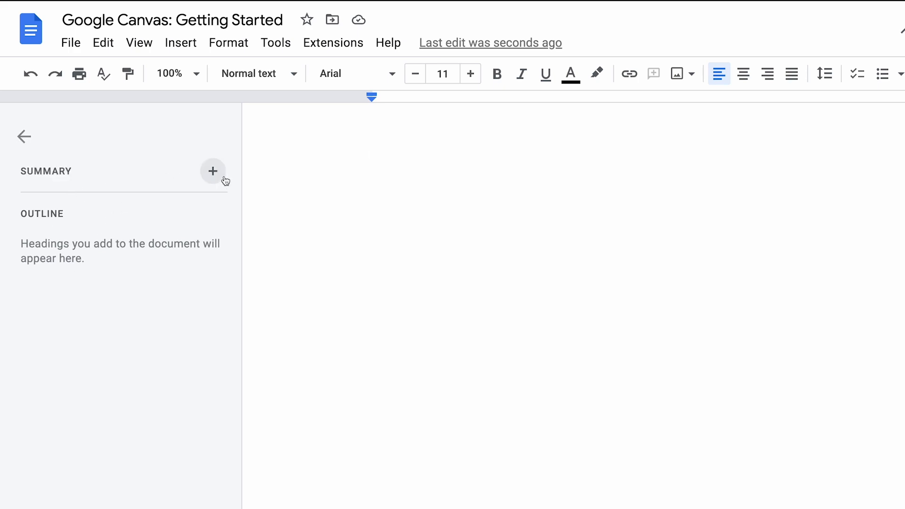
{"action": "mouse_move", "coordinate": [48, 156]}
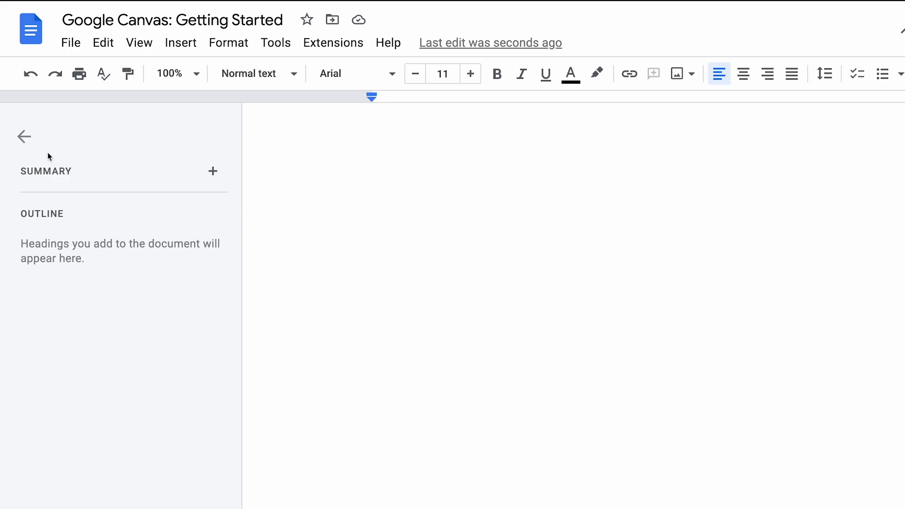
{"action": "left_click", "coordinate": [23, 137]}
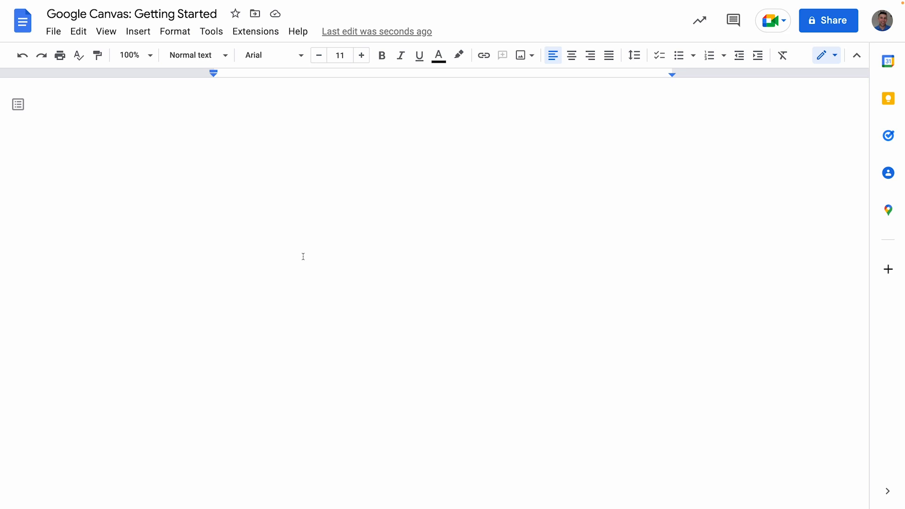
{"action": "type", "text": "@"}
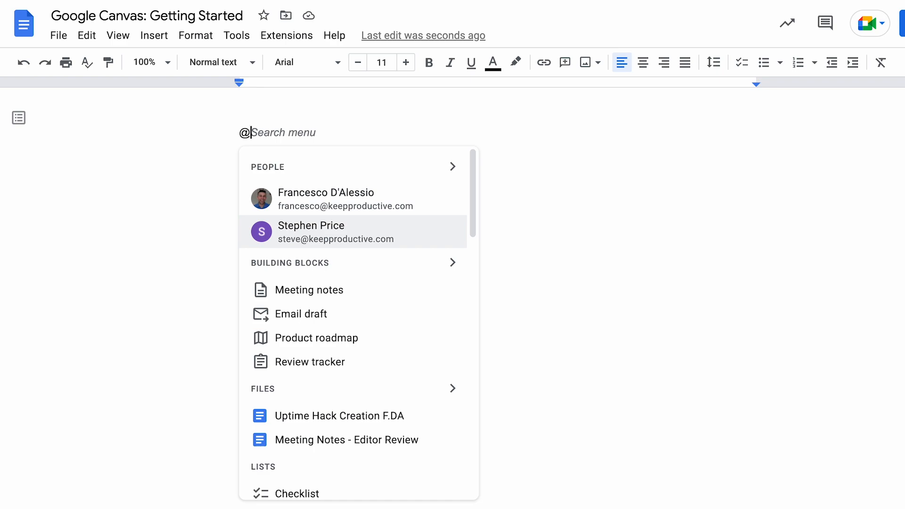
{"action": "left_click", "coordinate": [310, 232]}
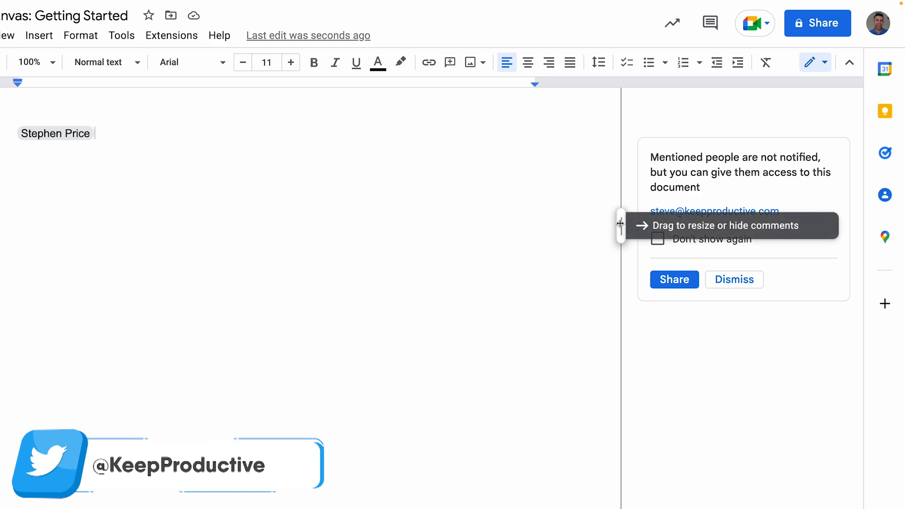
{"action": "mouse_move", "coordinate": [674, 283]}
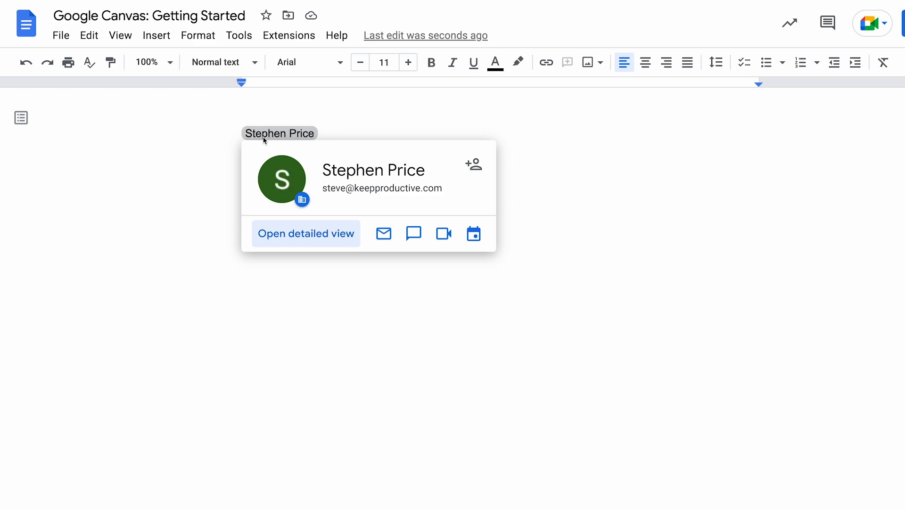
{"action": "mouse_move", "coordinate": [306, 234]}
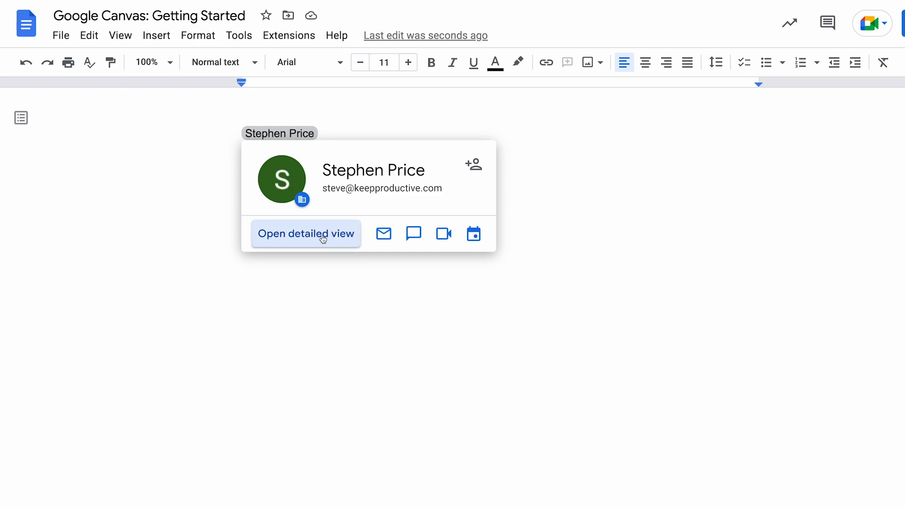
{"action": "mouse_move", "coordinate": [413, 234]}
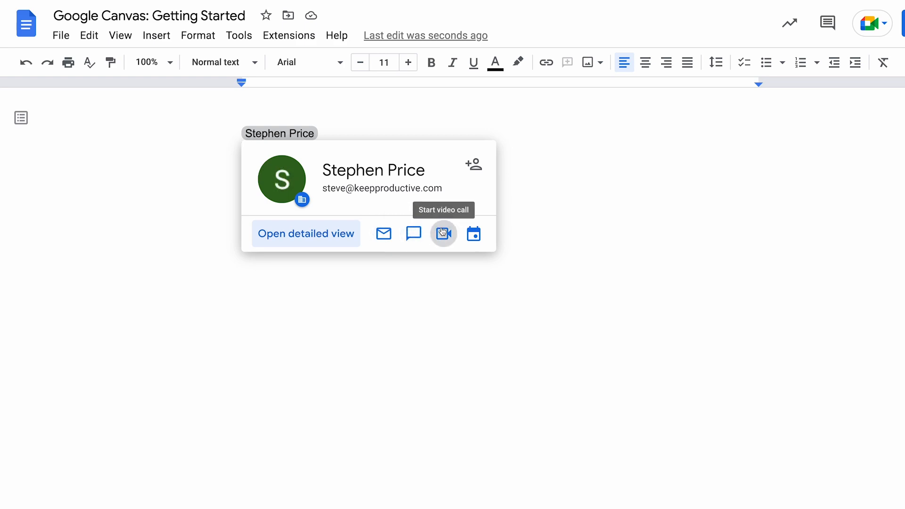
{"action": "mouse_move", "coordinate": [473, 233]}
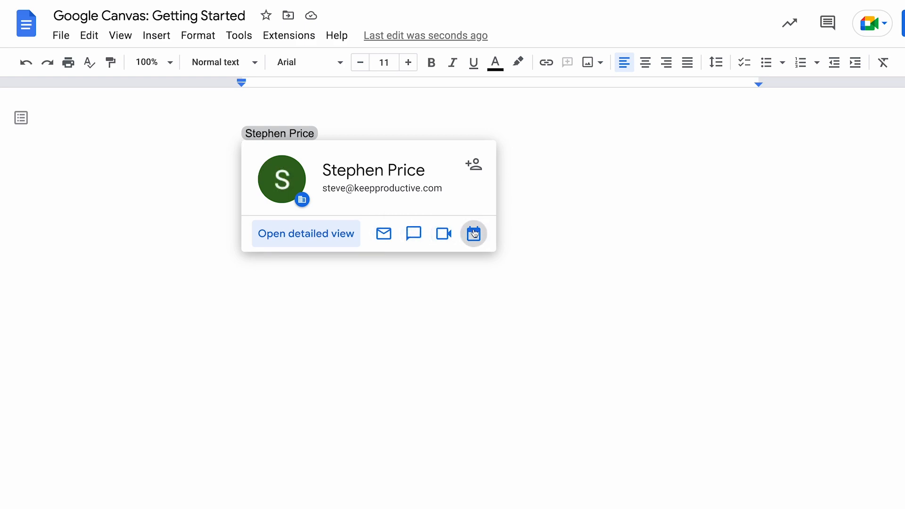
{"action": "mouse_move", "coordinate": [473, 164]}
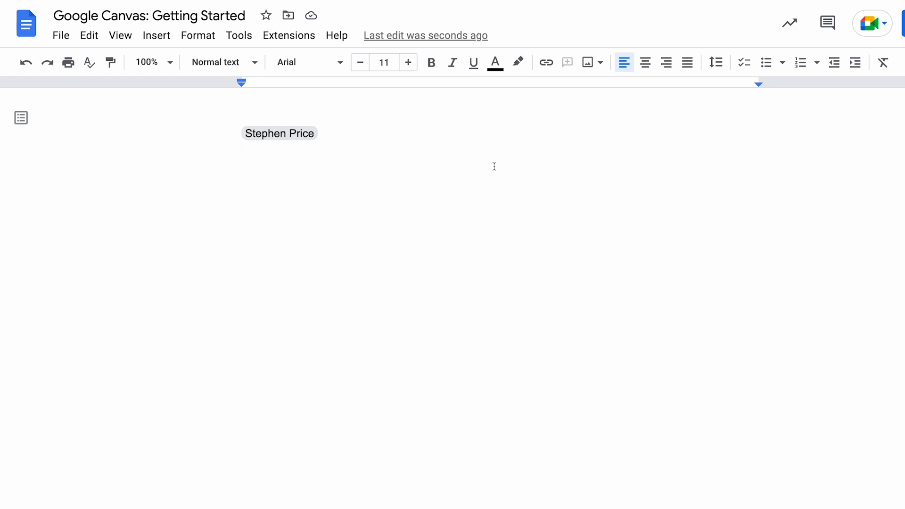
{"action": "mouse_move", "coordinate": [484, 174]}
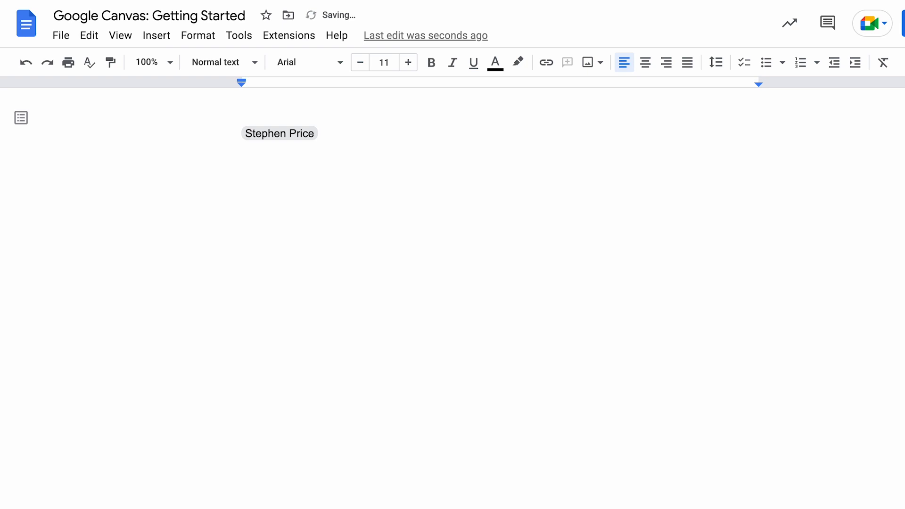
- Insert the 'Meeting Notes - Editor Review' file chip from the @ Files list
{"action": "type", "text": "@"}
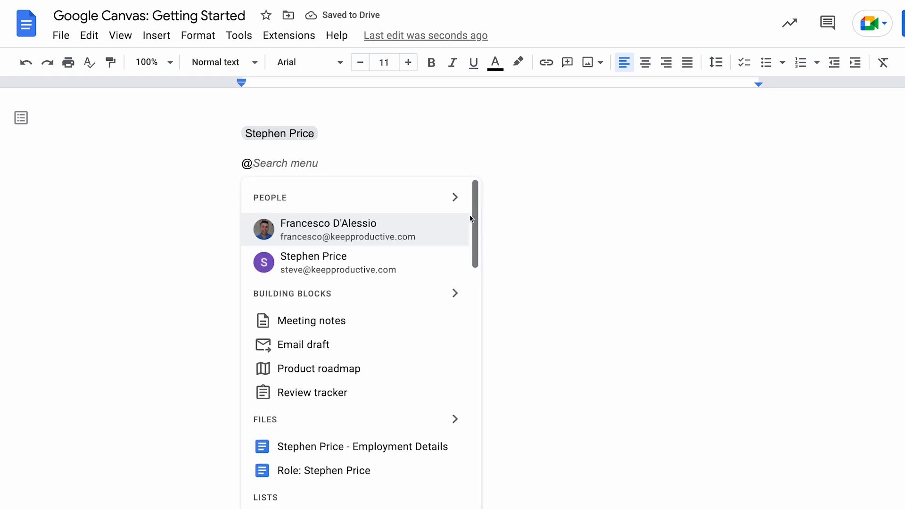
{"action": "scroll", "scroll_direction": "down", "scroll_amount": 3}
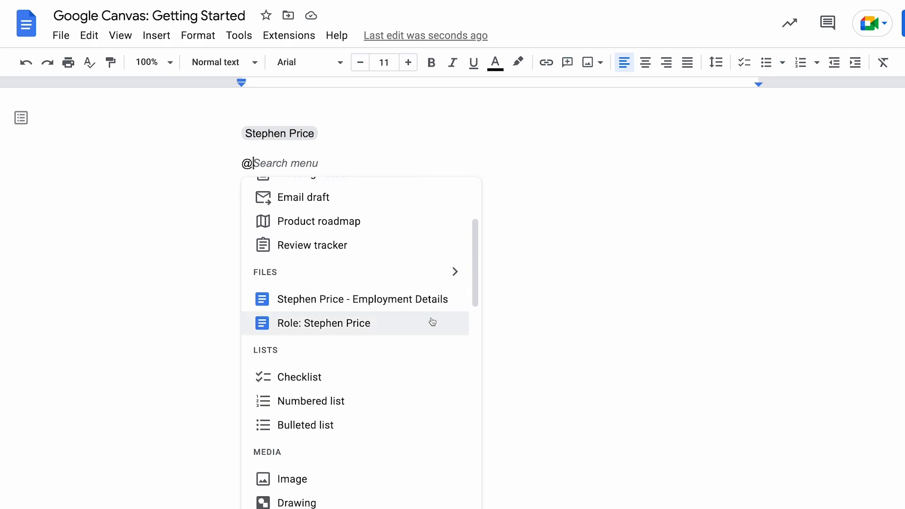
{"action": "mouse_move", "coordinate": [454, 271]}
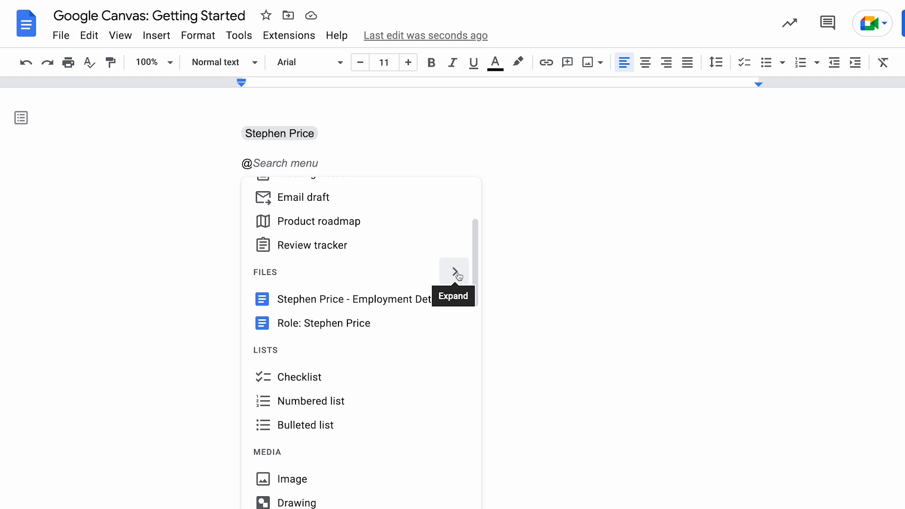
{"action": "left_click", "coordinate": [454, 272]}
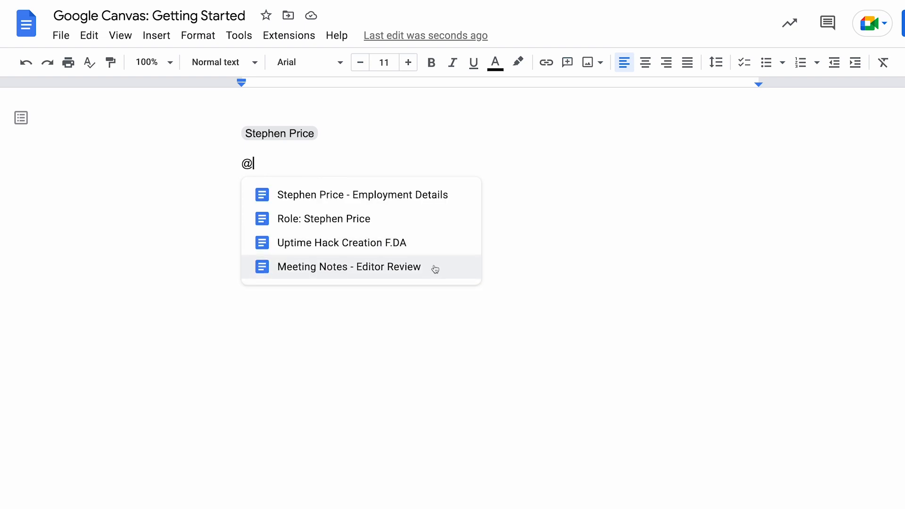
{"action": "left_click", "coordinate": [349, 266]}
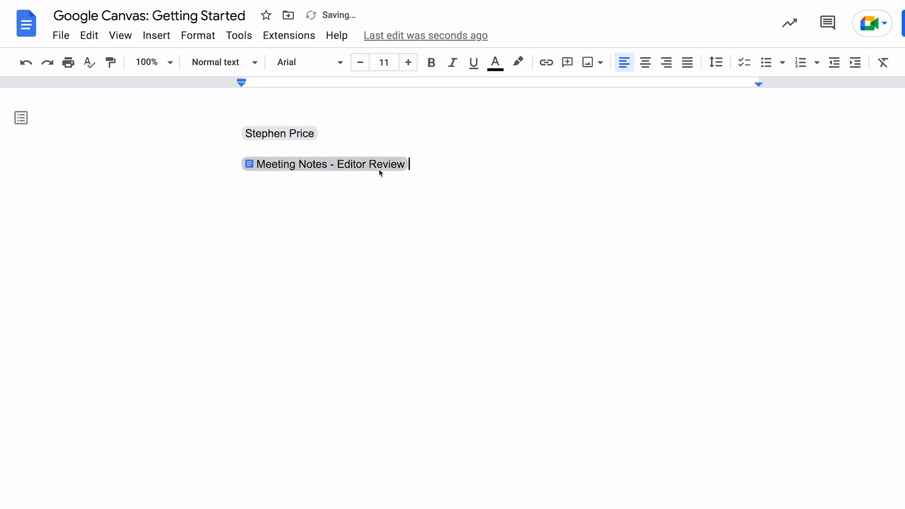
{"action": "mouse_move", "coordinate": [324, 164]}
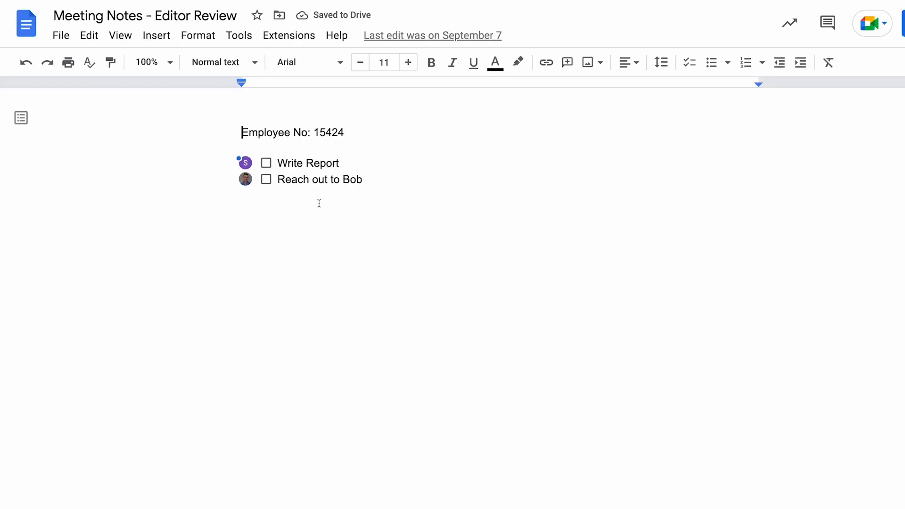
- Show the file chip's card and preview the linked meeting notes
{"action": "left_click", "coordinate": [244, 163]}
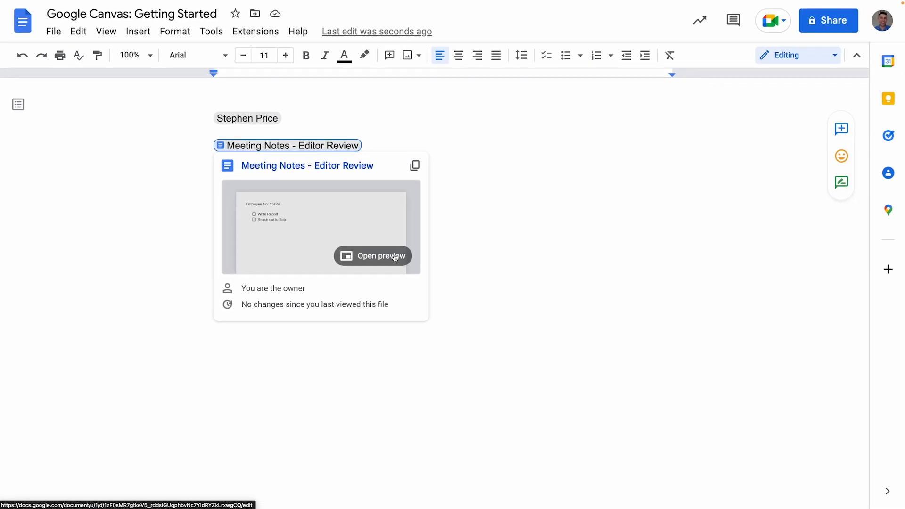
{"action": "left_click", "coordinate": [373, 256]}
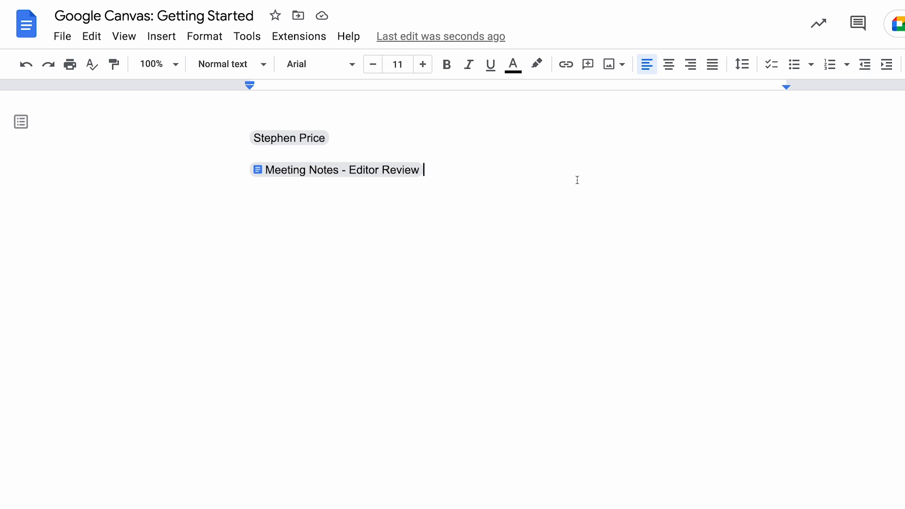
- Start an @ search, mistype 'imafe' and clear it
{"action": "type", "text": "@"}
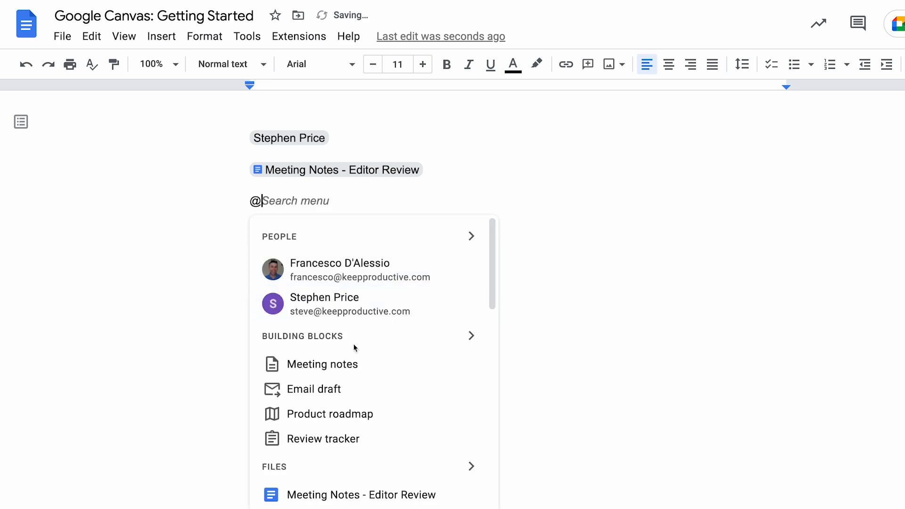
{"action": "scroll", "scroll_direction": "down", "scroll_amount": 3}
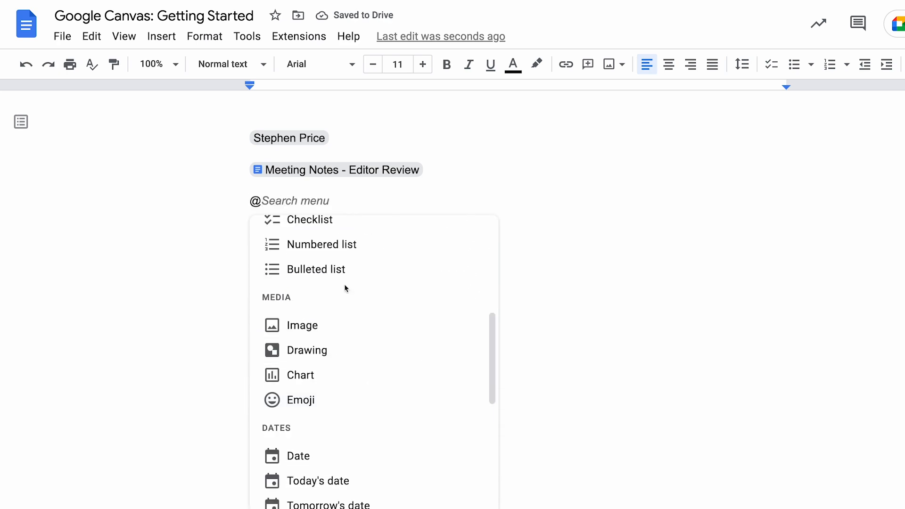
{"action": "mouse_move", "coordinate": [323, 380]}
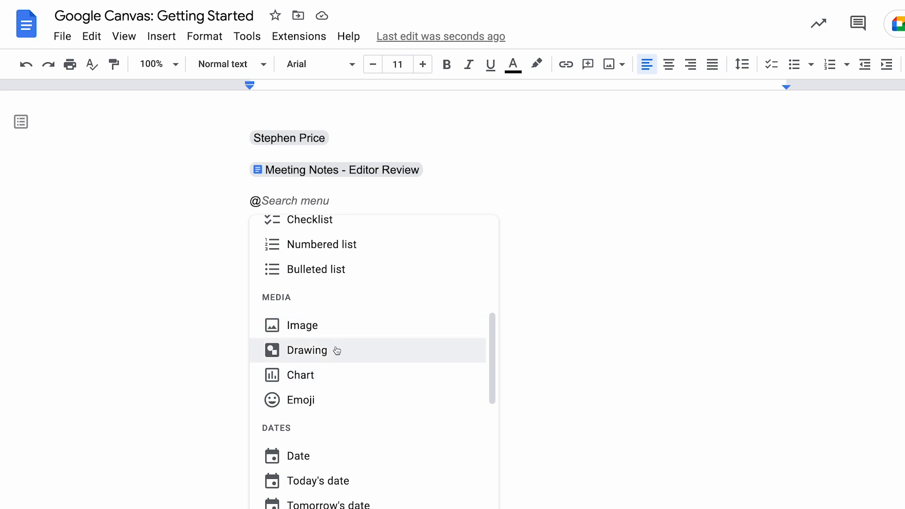
{"action": "mouse_move", "coordinate": [353, 398]}
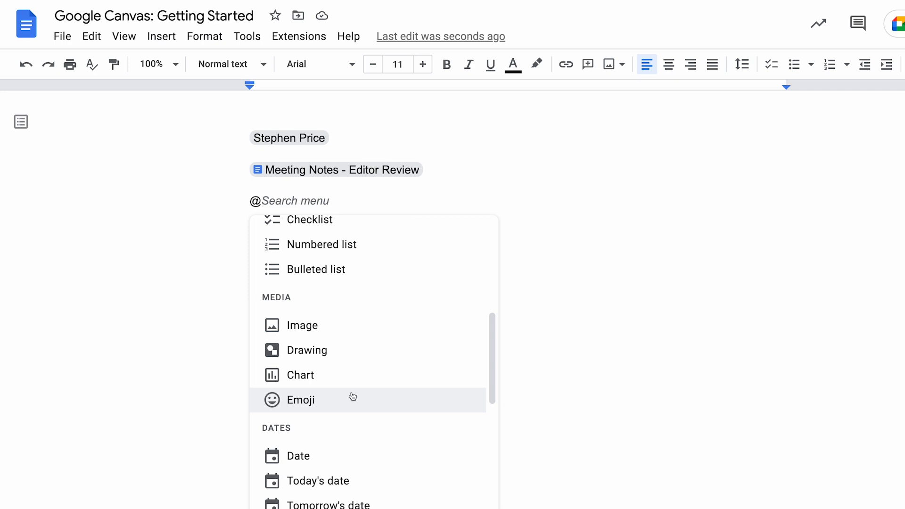
{"action": "mouse_move", "coordinate": [373, 378]}
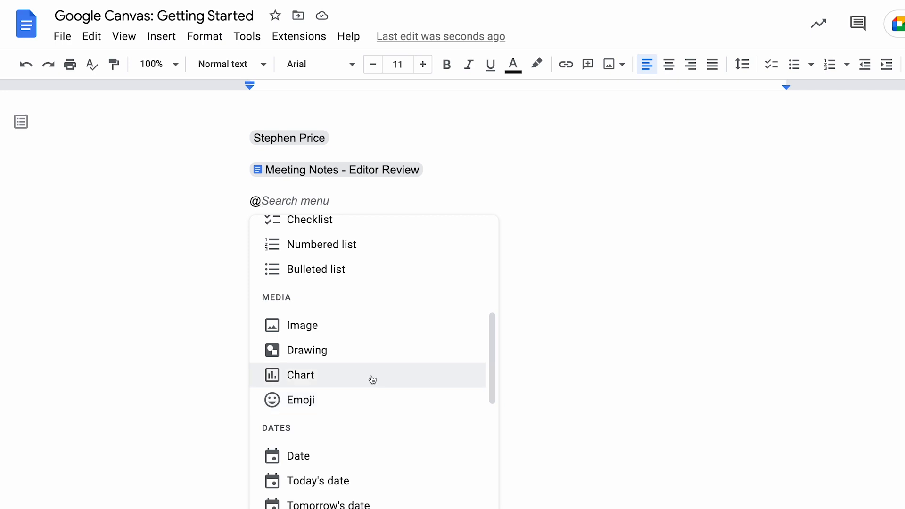
{"action": "type", "text": "imafe"}
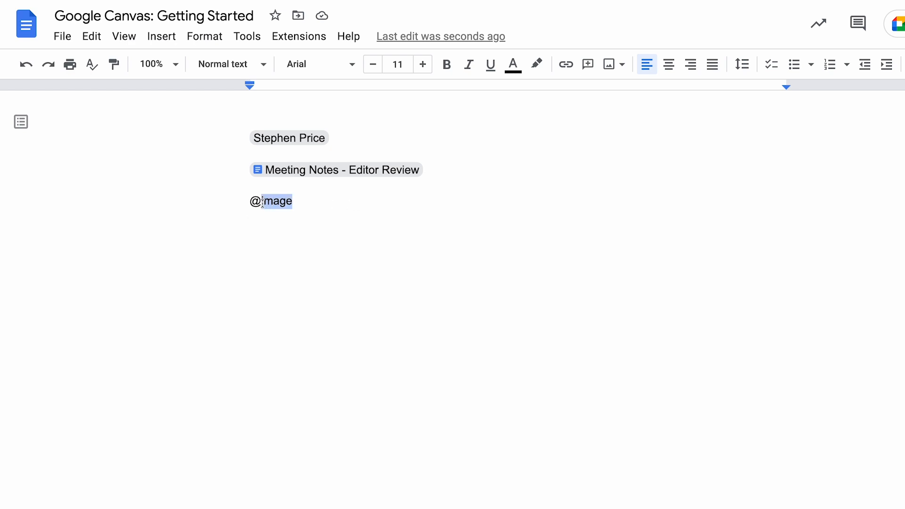
{"action": "key", "text": "Backspace"}
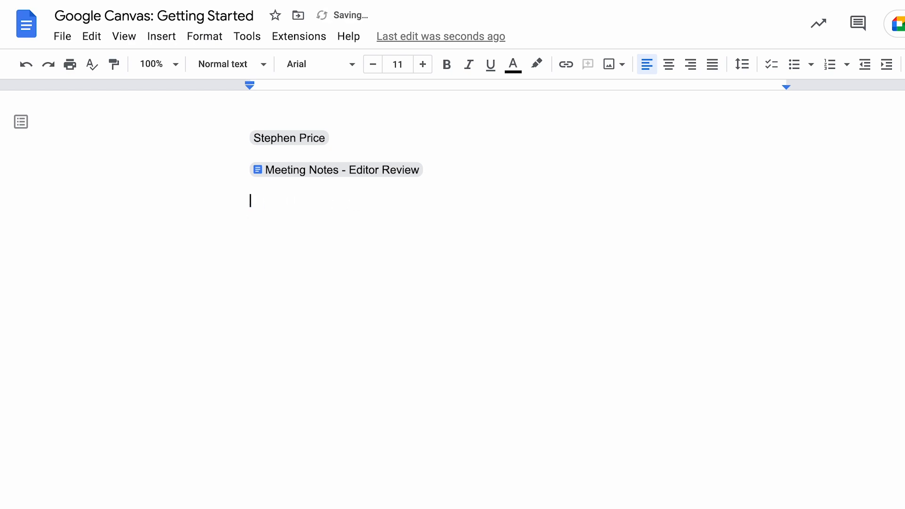
{"action": "type", "text": "@plmyouth"}
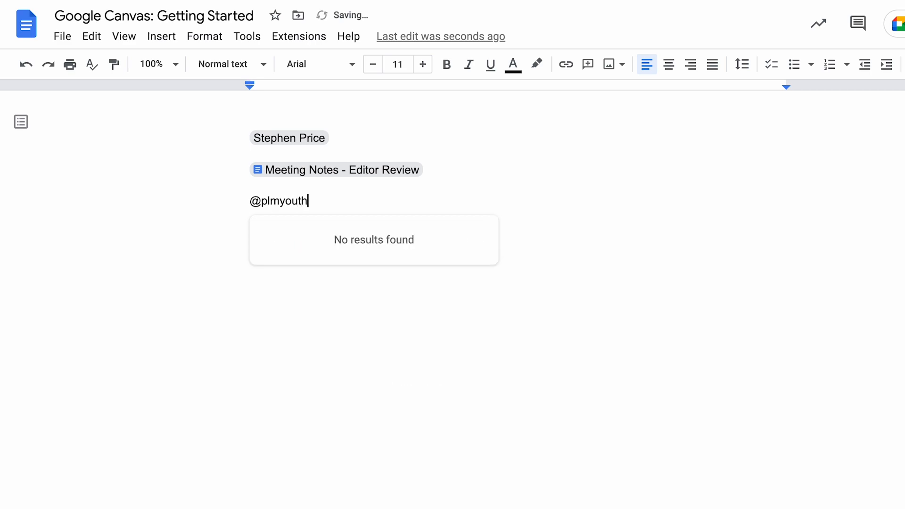
{"action": "type", "text": "plymouth"}
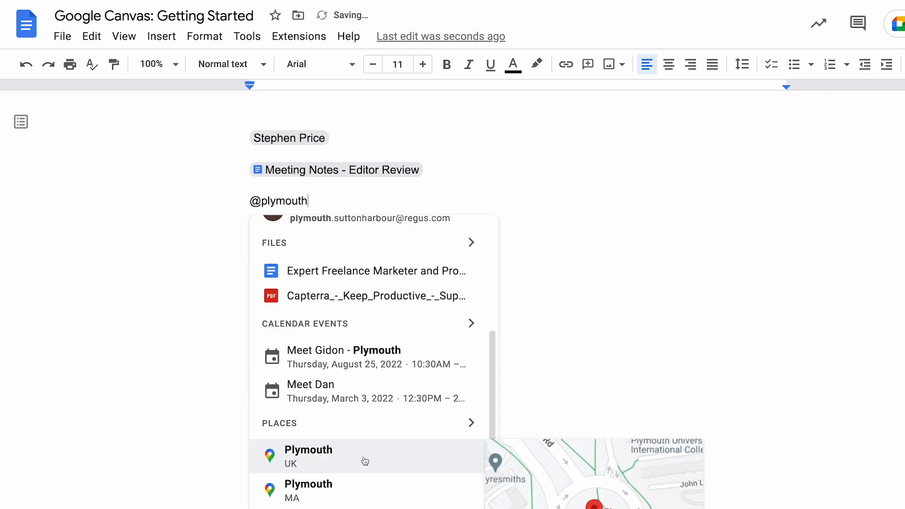
{"action": "left_click", "coordinate": [308, 456]}
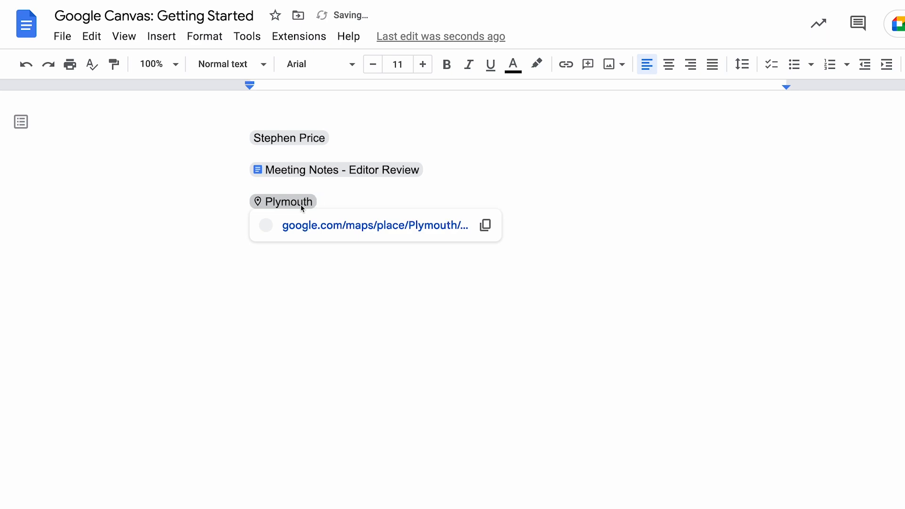
{"action": "left_click", "coordinate": [287, 202]}
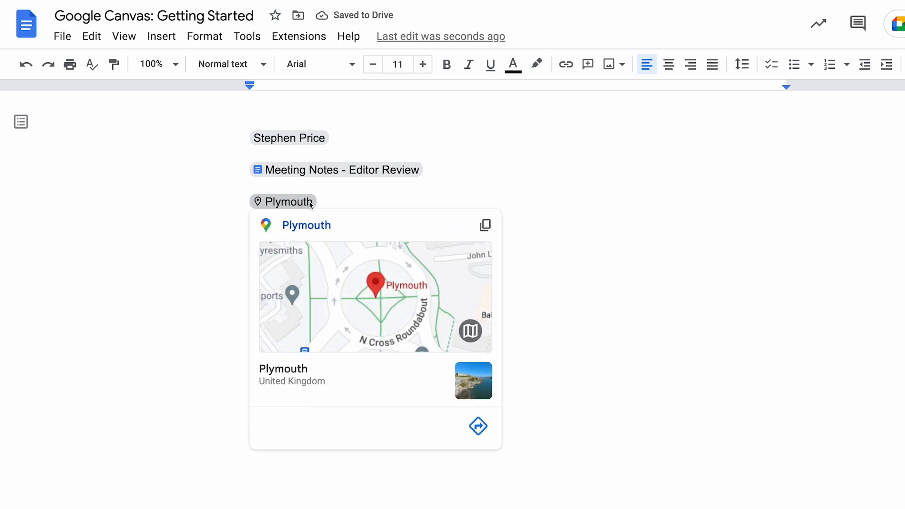
- Insert tomorrow's date, Sep 30, 2022, as a date chip and move to the line below
{"action": "type", "text": "@"}
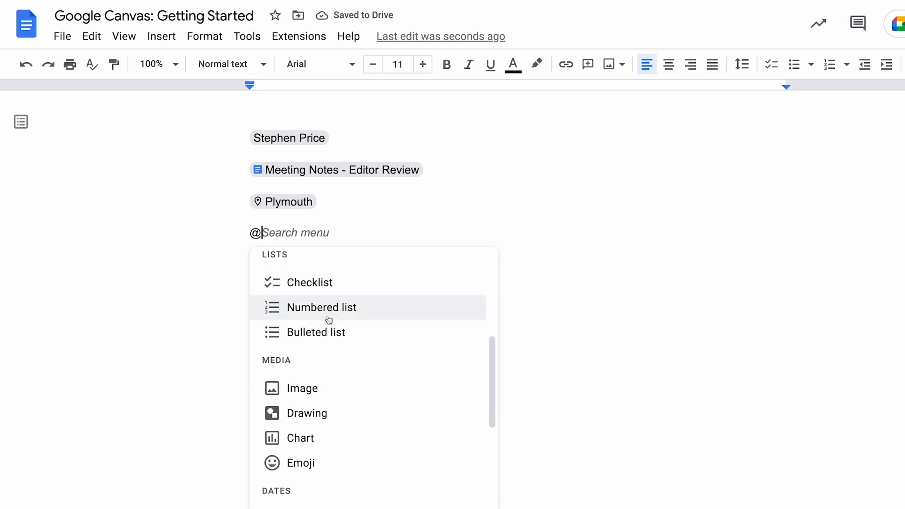
{"action": "mouse_move", "coordinate": [329, 282]}
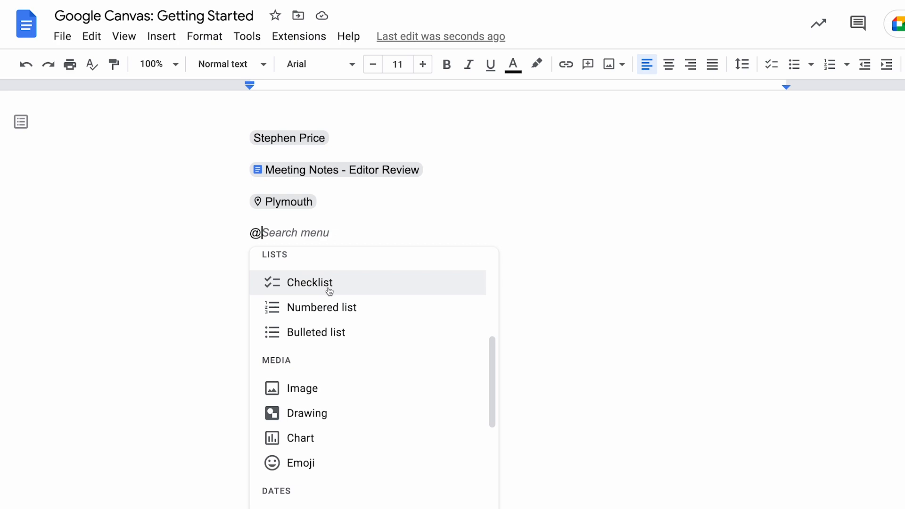
{"action": "scroll", "scroll_direction": "down", "scroll_amount": 3}
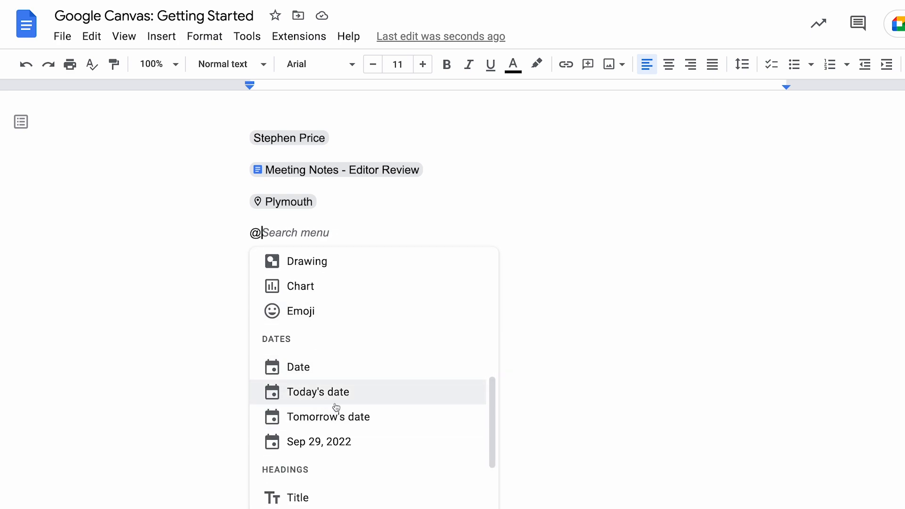
{"action": "mouse_move", "coordinate": [356, 416]}
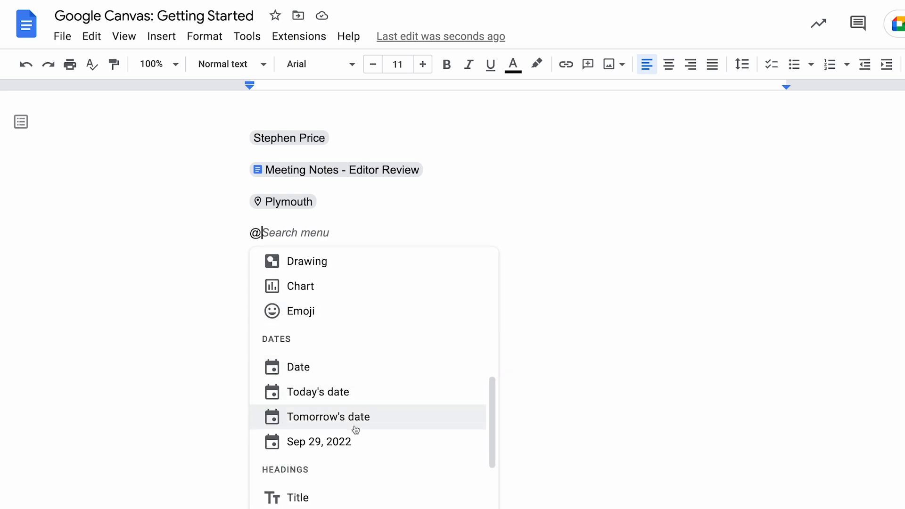
{"action": "left_click", "coordinate": [328, 417]}
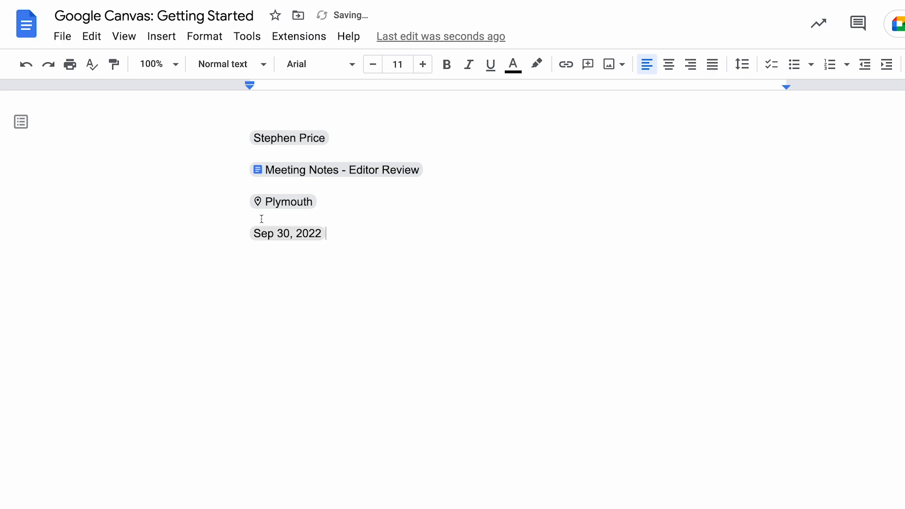
{"action": "left_click", "coordinate": [286, 233]}
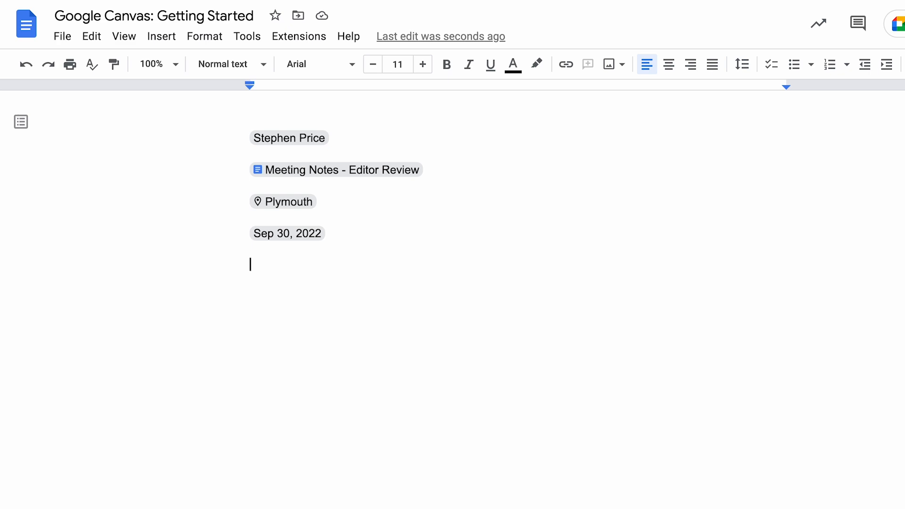
- Insert the Launch content tracker table and fill its first row with Sep 30, 2022 and Exeter
{"action": "type", "text": "@"}
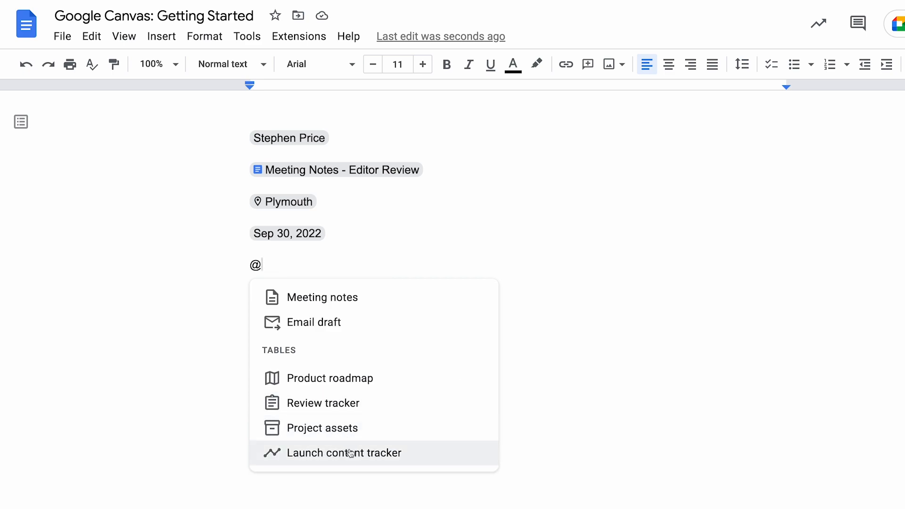
{"action": "left_click", "coordinate": [343, 453]}
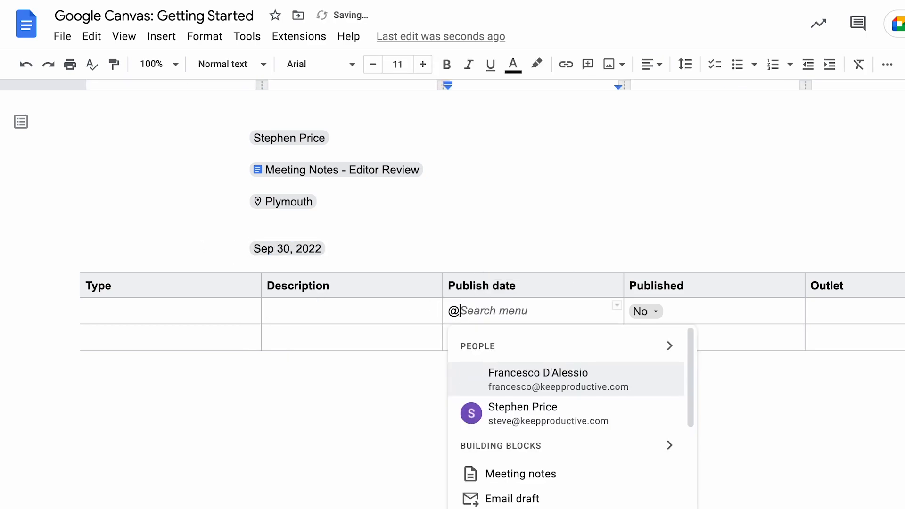
{"action": "type", "text": "Sep 30, 2022"}
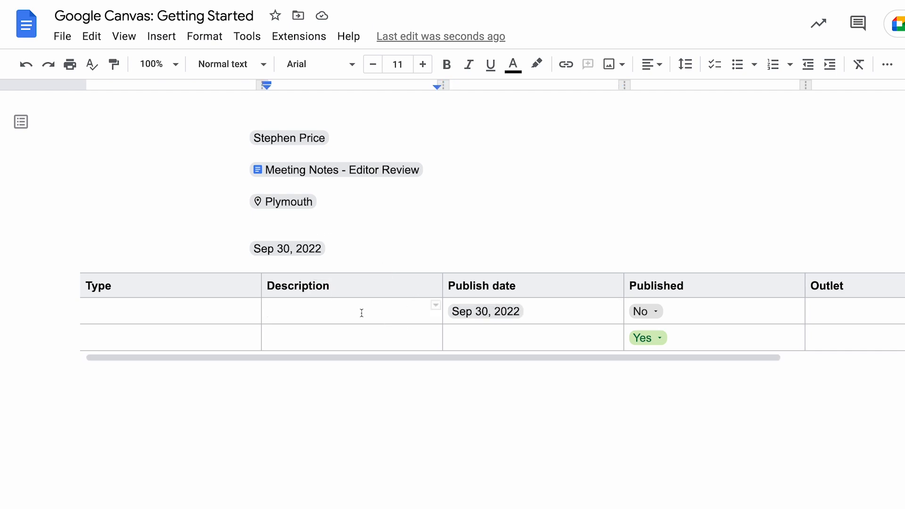
{"action": "type", "text": "Exeter"}
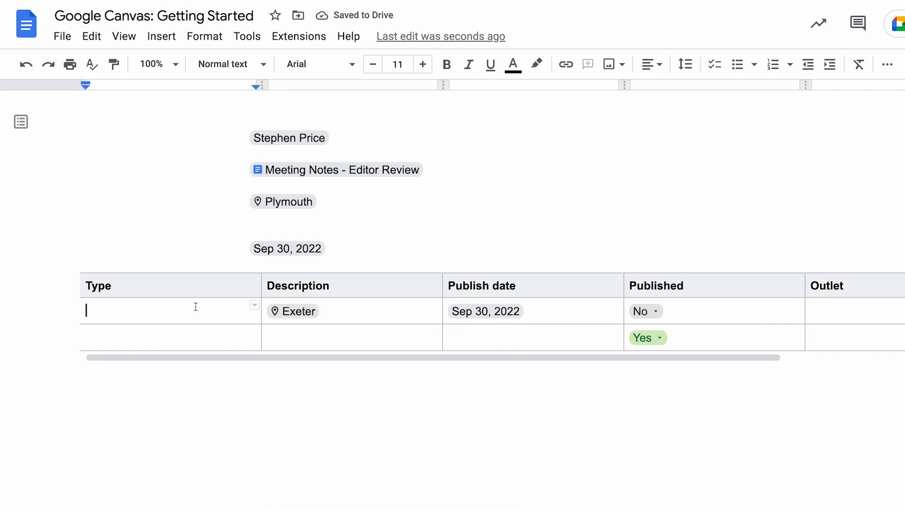
- Enter Meeting Notes as the first row's type, peek at the Published dropdown's option editor and cancel
{"action": "type", "text": "Meeting Notes"}
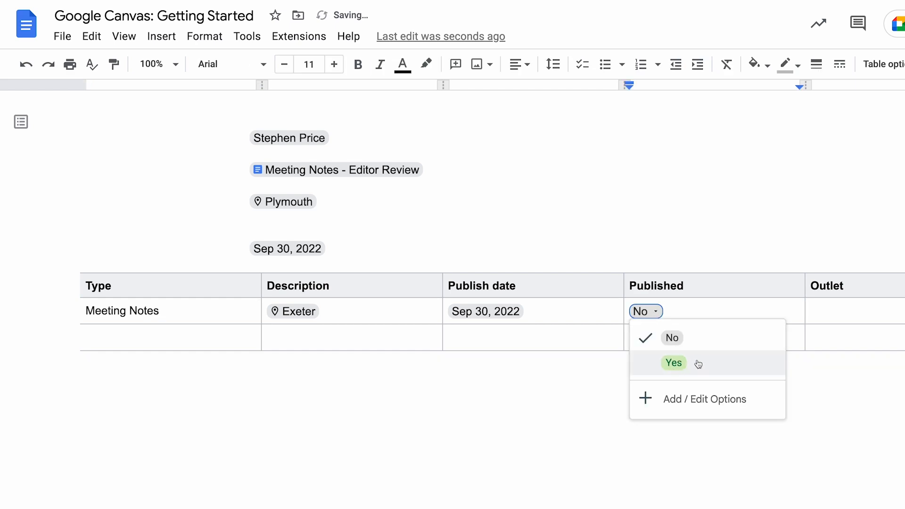
{"action": "left_click", "coordinate": [705, 399]}
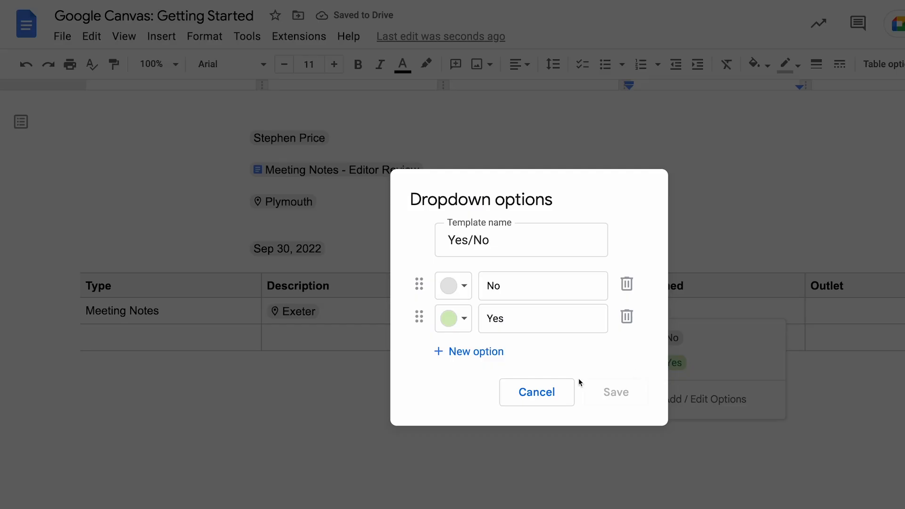
{"action": "left_click", "coordinate": [536, 393]}
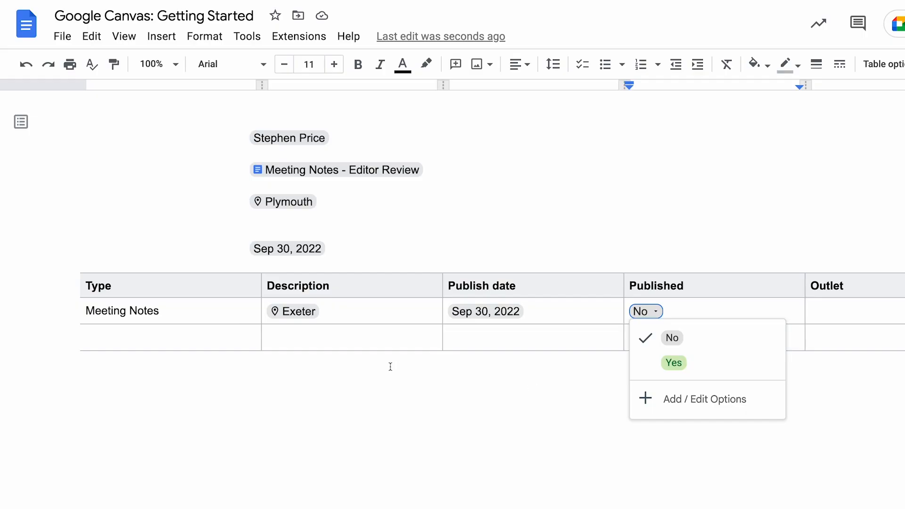
{"action": "left_click", "coordinate": [673, 362]}
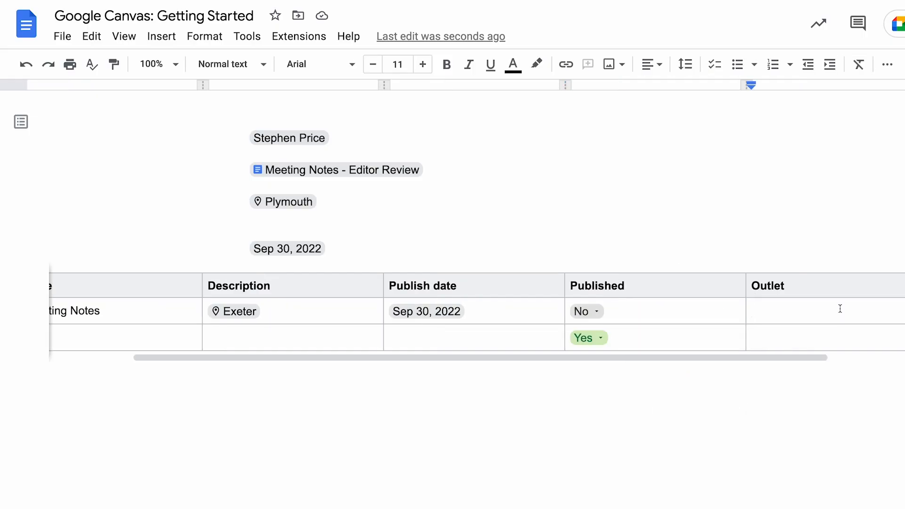
{"action": "type", "text": "@dr"}
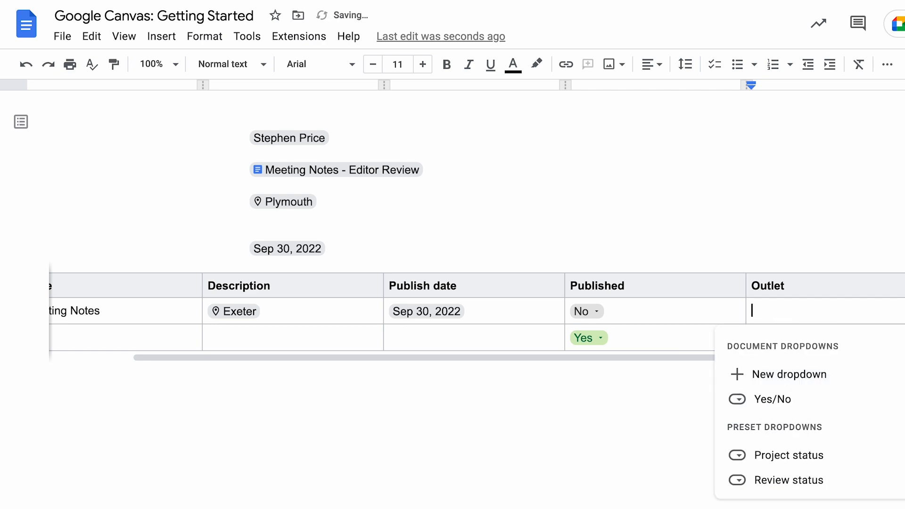
{"action": "mouse_move", "coordinate": [791, 455]}
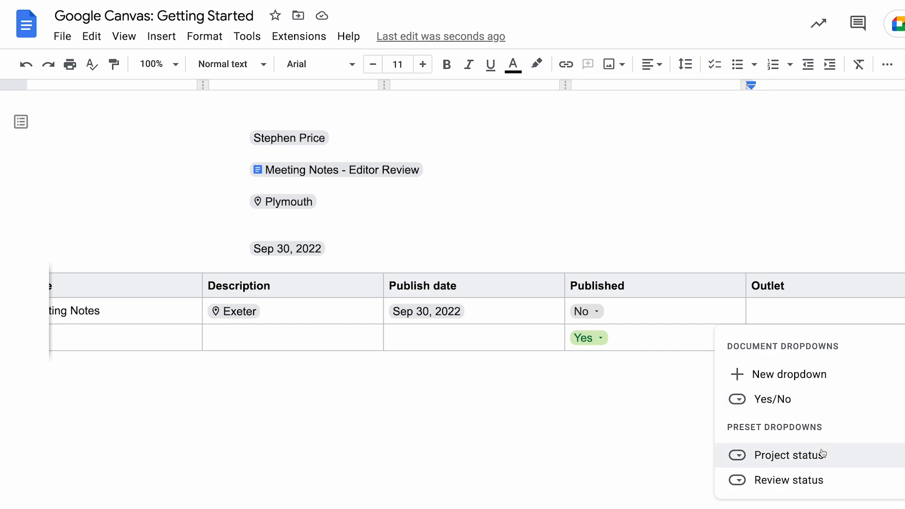
{"action": "left_click", "coordinate": [791, 455]}
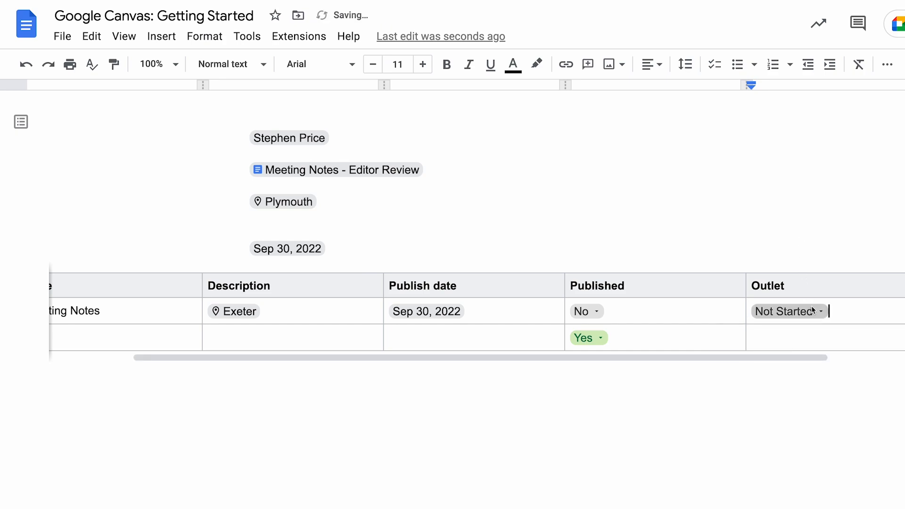
{"action": "left_click", "coordinate": [790, 312]}
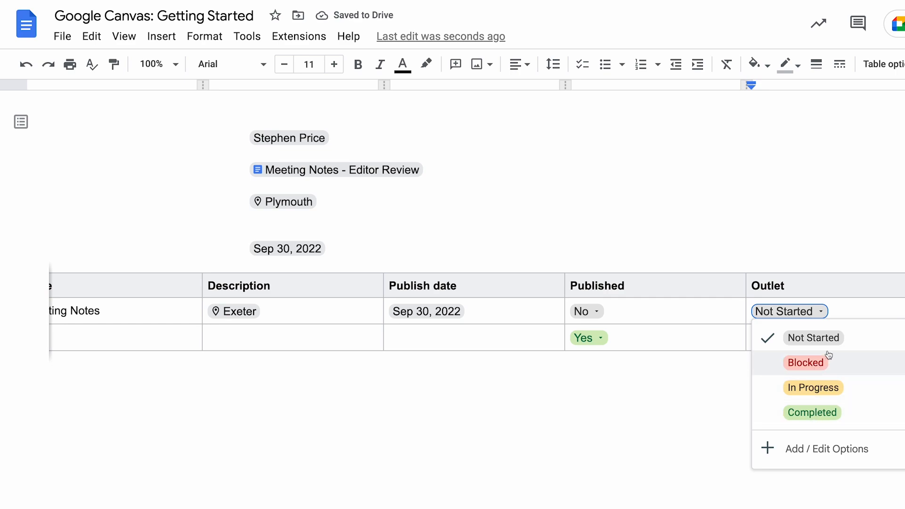
{"action": "left_click", "coordinate": [805, 362]}
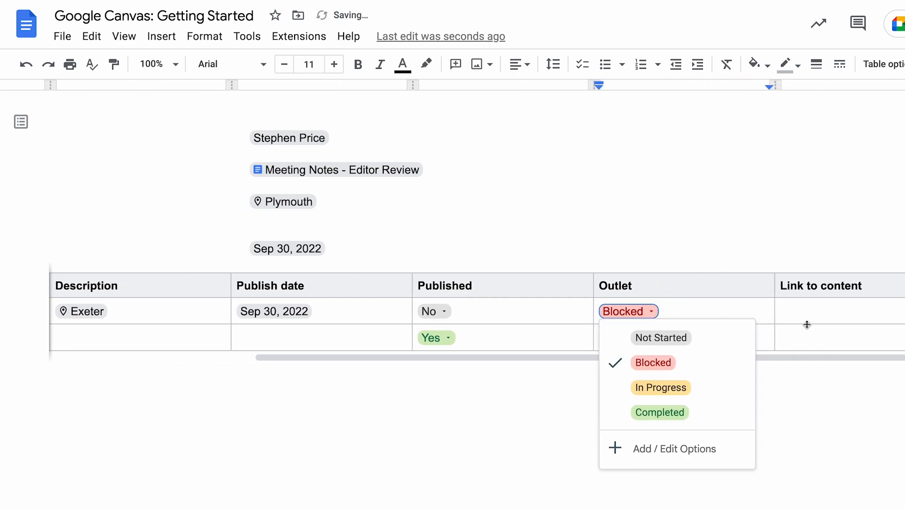
{"action": "left_click", "coordinate": [653, 362]}
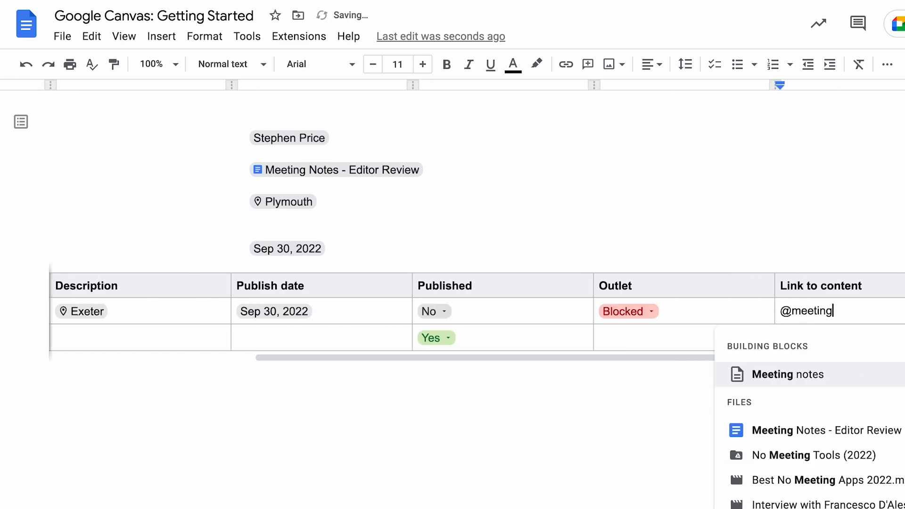
{"action": "left_click", "coordinate": [826, 430]}
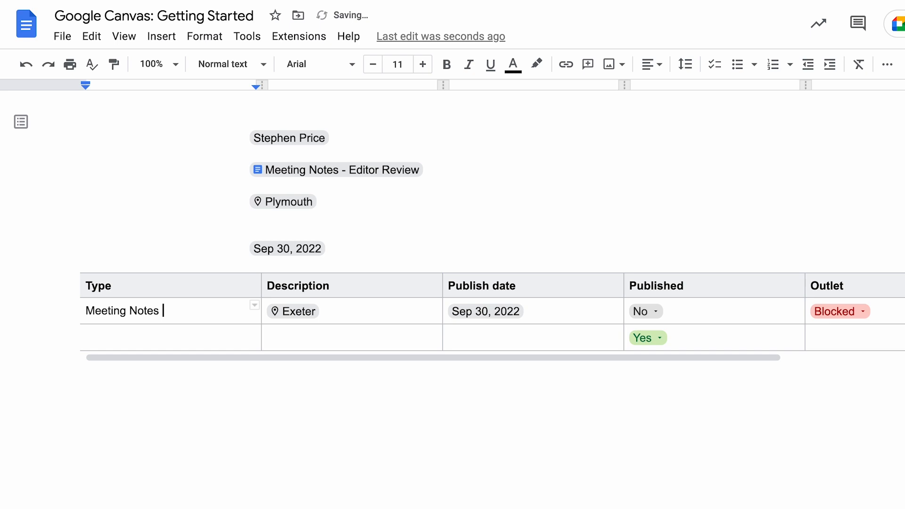
{"action": "type", "text": "@meeting notes"}
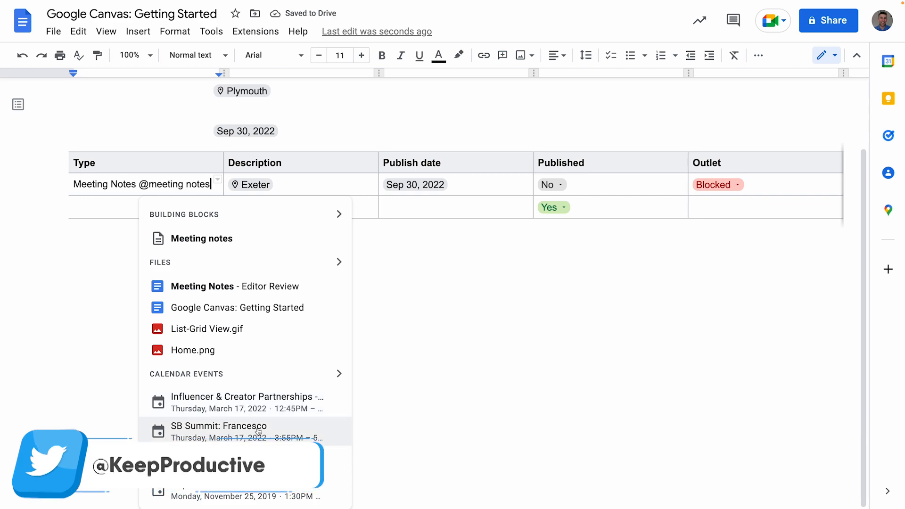
{"action": "left_click", "coordinate": [219, 426]}
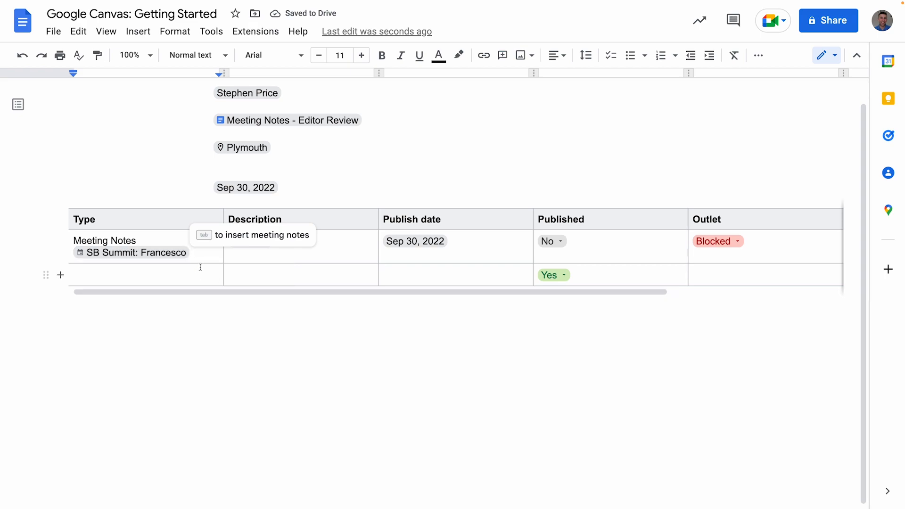
{"action": "mouse_move", "coordinate": [137, 253]}
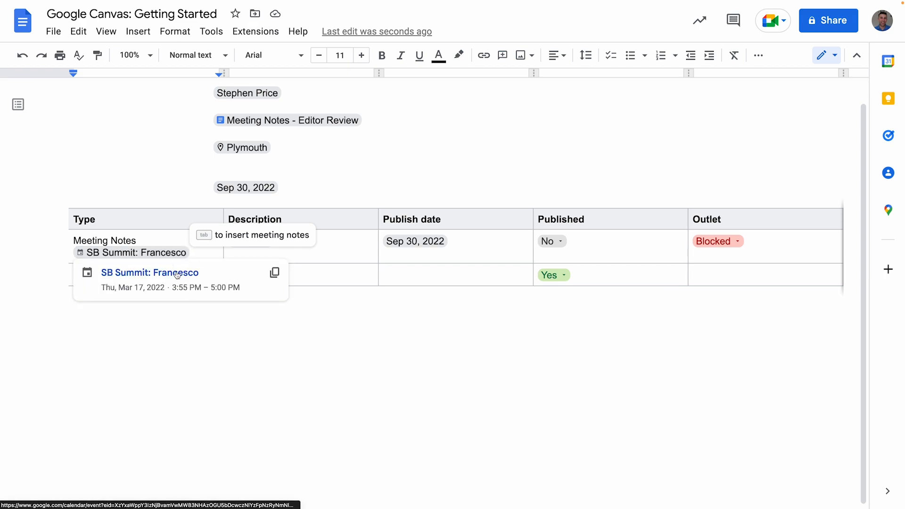
- Show the calendar event's preview card and copy its link
{"action": "left_click", "coordinate": [149, 273]}
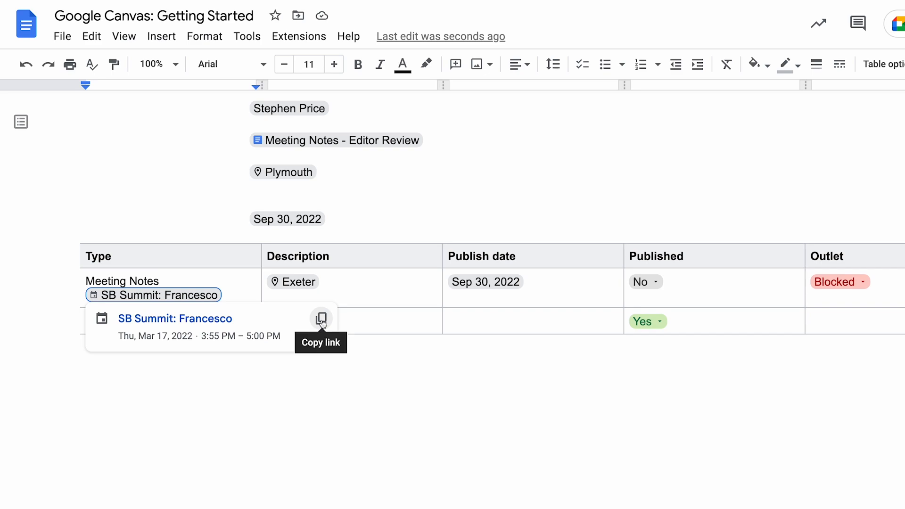
{"action": "left_click", "coordinate": [346, 286]}
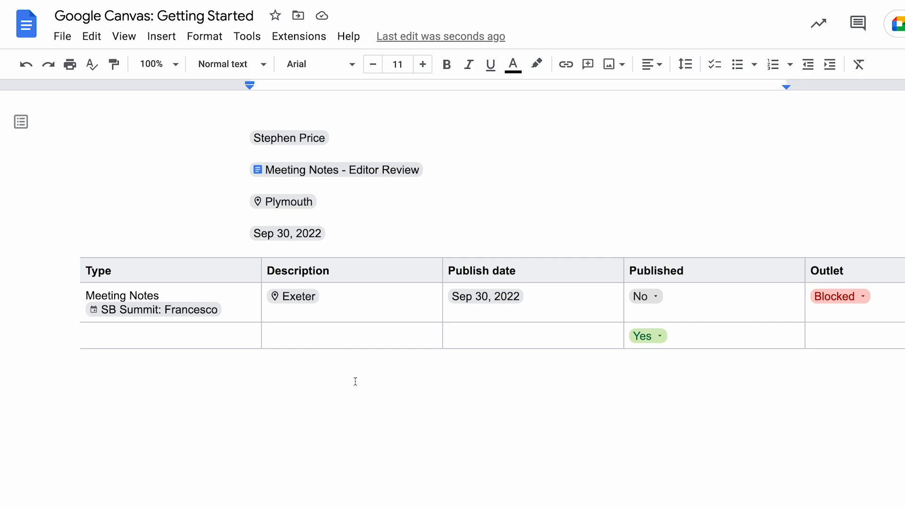
- Insert an assignable Task chip below the publishing table via the @ menu's More section
{"action": "type", "text": "@"}
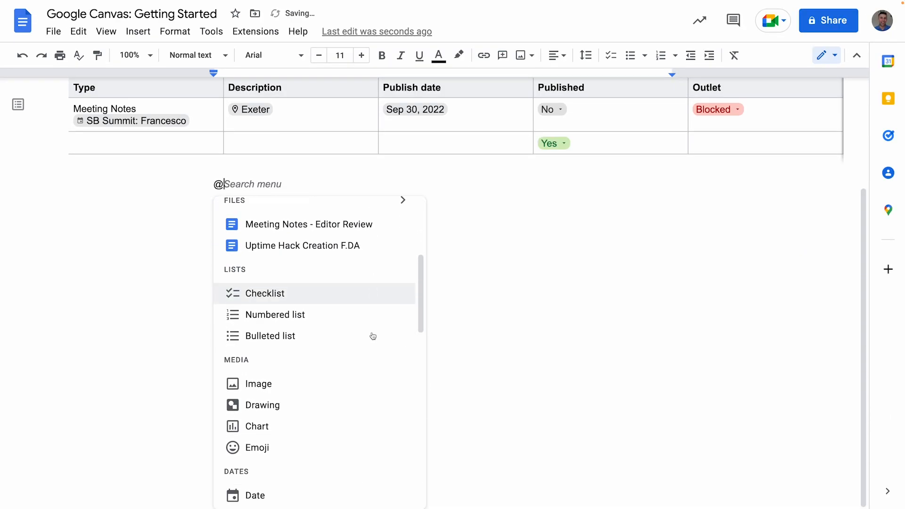
{"action": "scroll", "scroll_direction": "down", "scroll_amount": 3}
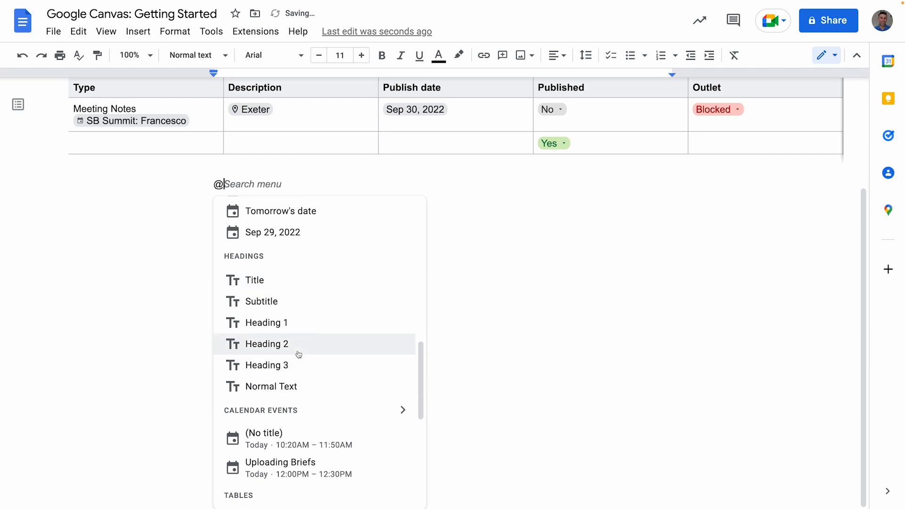
{"action": "scroll", "scroll_direction": "down", "scroll_amount": 3}
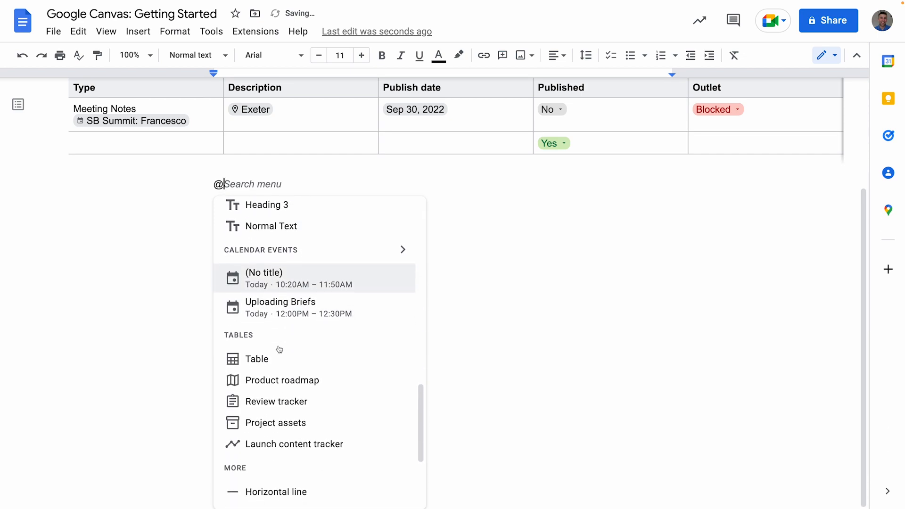
{"action": "scroll", "scroll_direction": "down", "scroll_amount": 3}
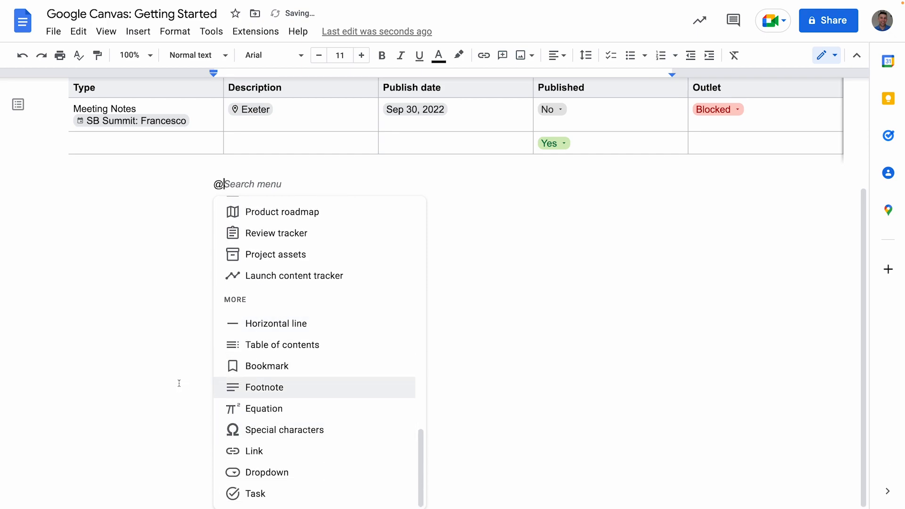
{"action": "mouse_move", "coordinate": [255, 493]}
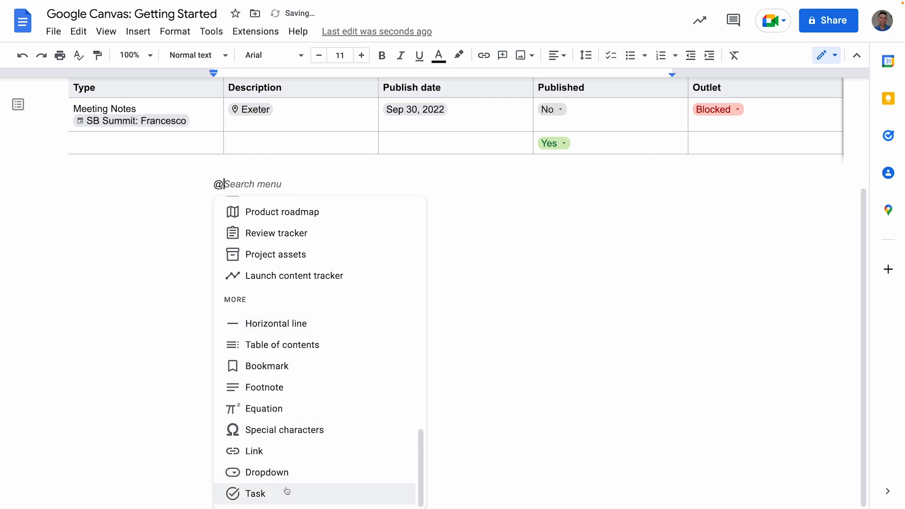
{"action": "left_click", "coordinate": [256, 494]}
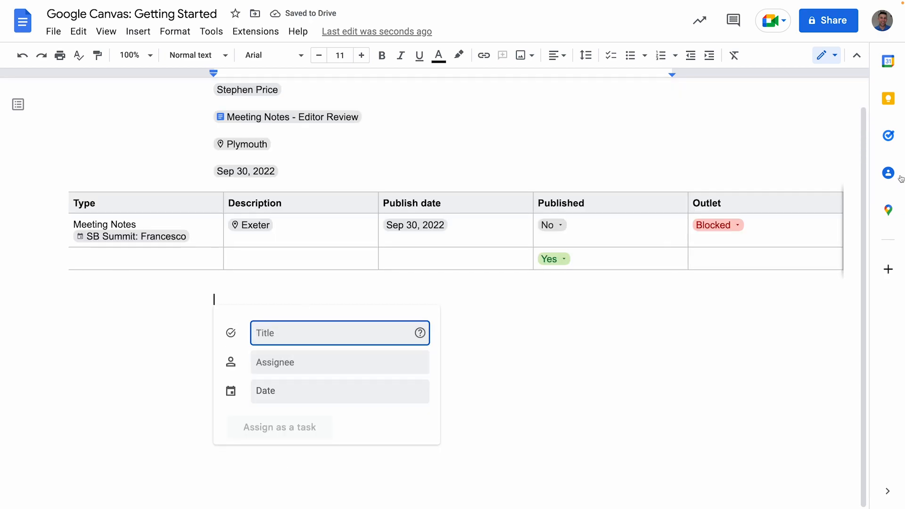
- Show the Google Tasks side panel listing My Tasks with 'Reach out to Bob'
{"action": "left_click", "coordinate": [889, 136]}
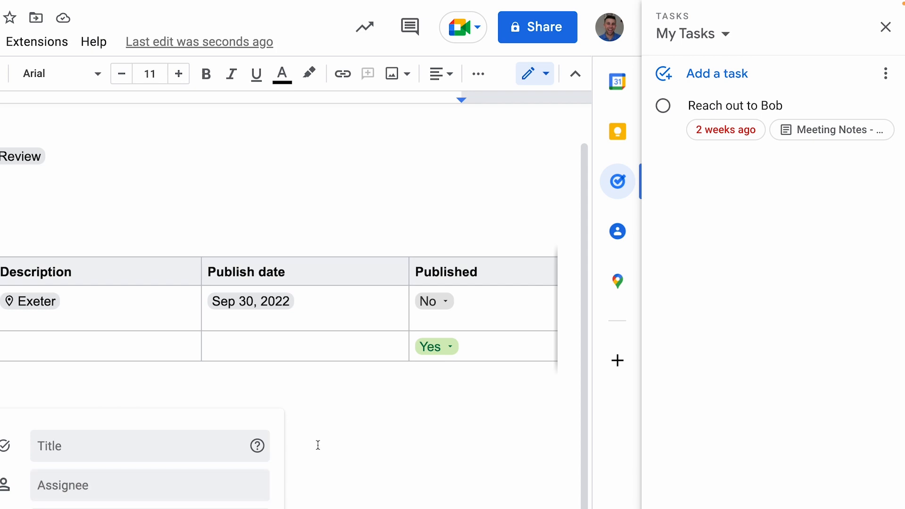
{"action": "left_click", "coordinate": [736, 105]}
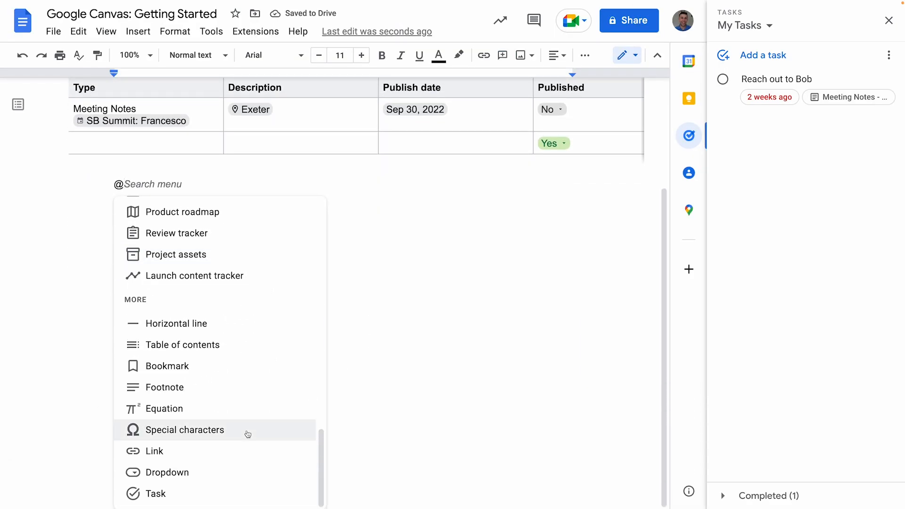
{"action": "mouse_move", "coordinate": [182, 345]}
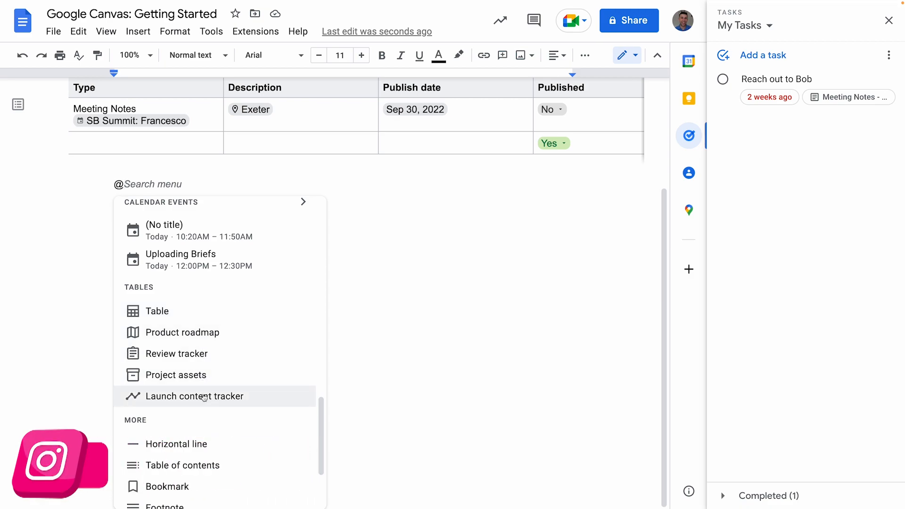
{"action": "mouse_move", "coordinate": [182, 332]}
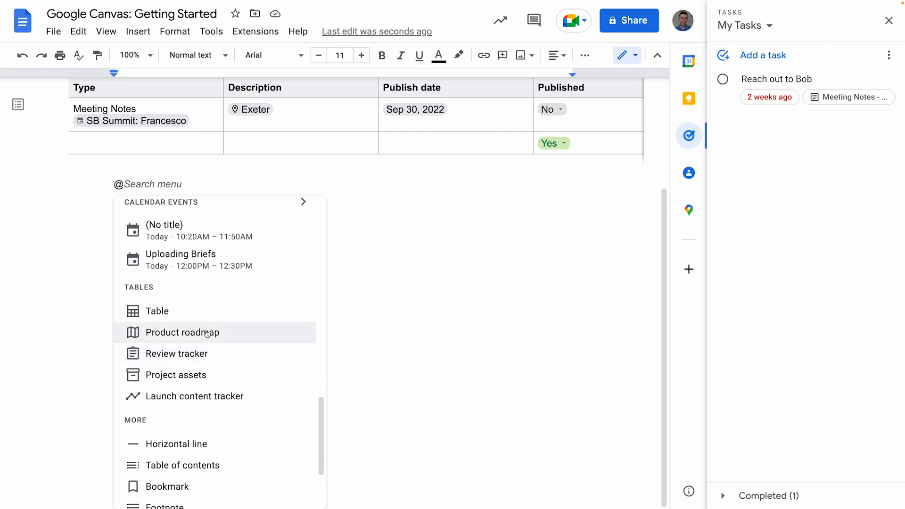
- Insert the Product roadmap table, then summon the @ menu for the Review tracker
{"action": "left_click", "coordinate": [182, 332]}
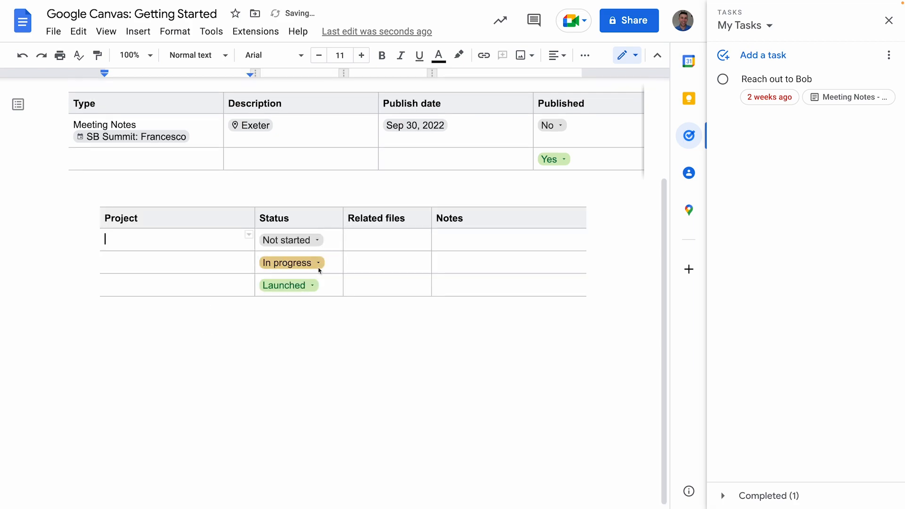
{"action": "type", "text": "@"}
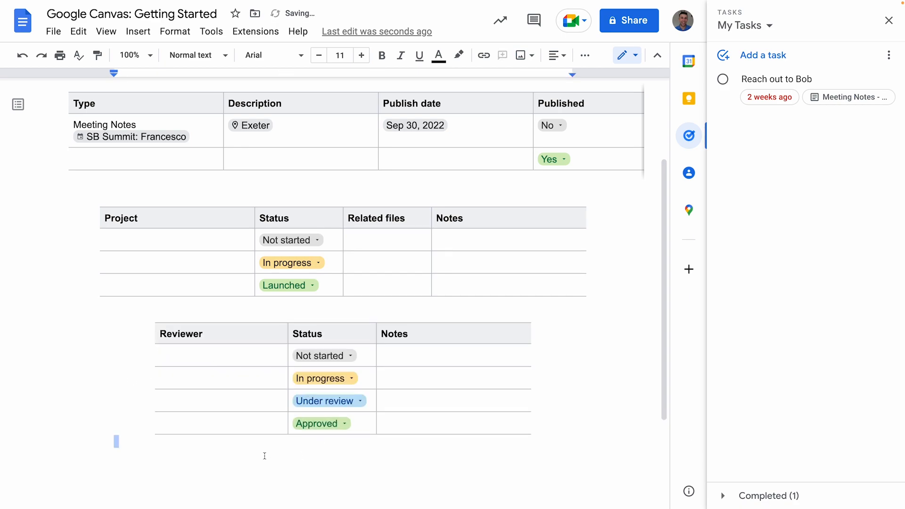
- Insert an Email draft building block with To, Cc, Bcc and Subject fields and dismiss its tip
{"action": "type", "text": "@"}
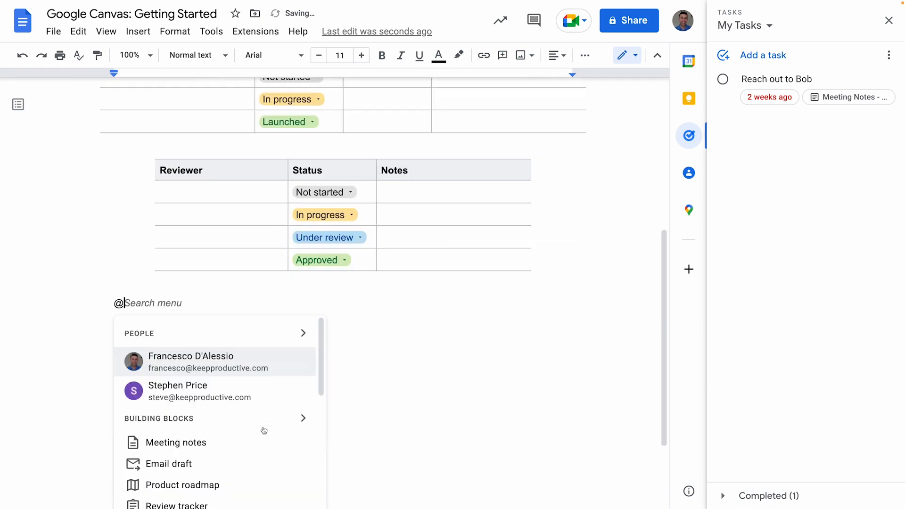
{"action": "scroll", "scroll_direction": "down", "scroll_amount": 3}
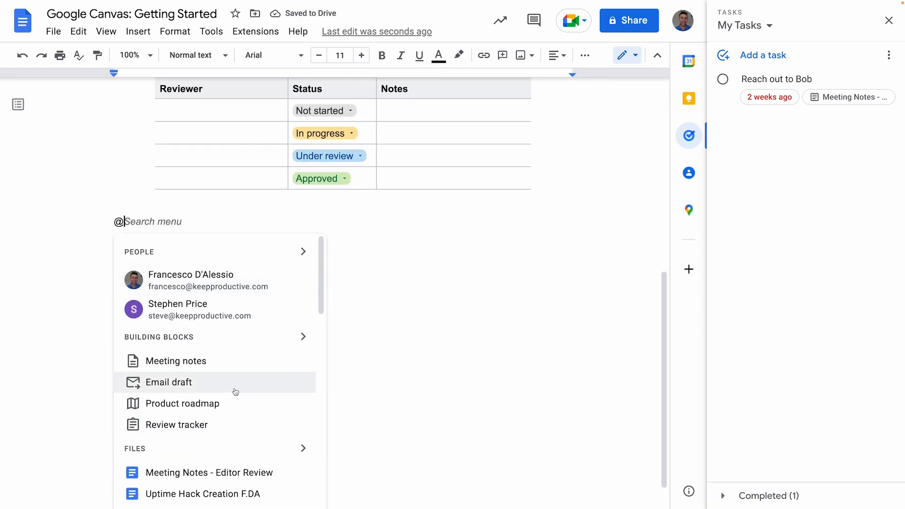
{"action": "left_click", "coordinate": [169, 382]}
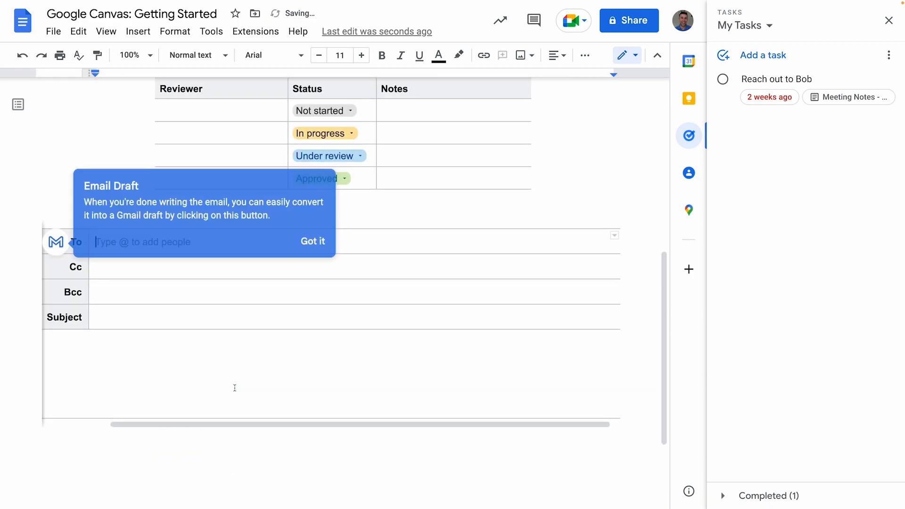
{"action": "left_click", "coordinate": [313, 241]}
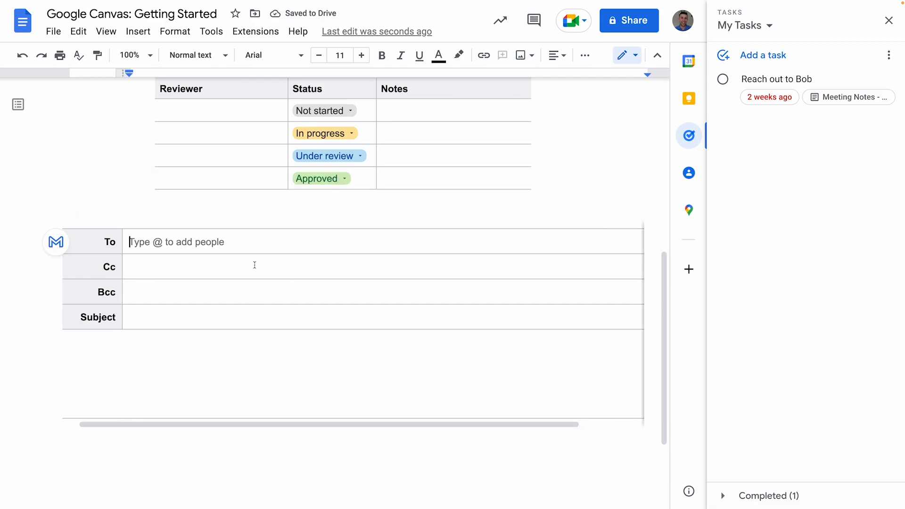
{"action": "mouse_move", "coordinate": [55, 242]}
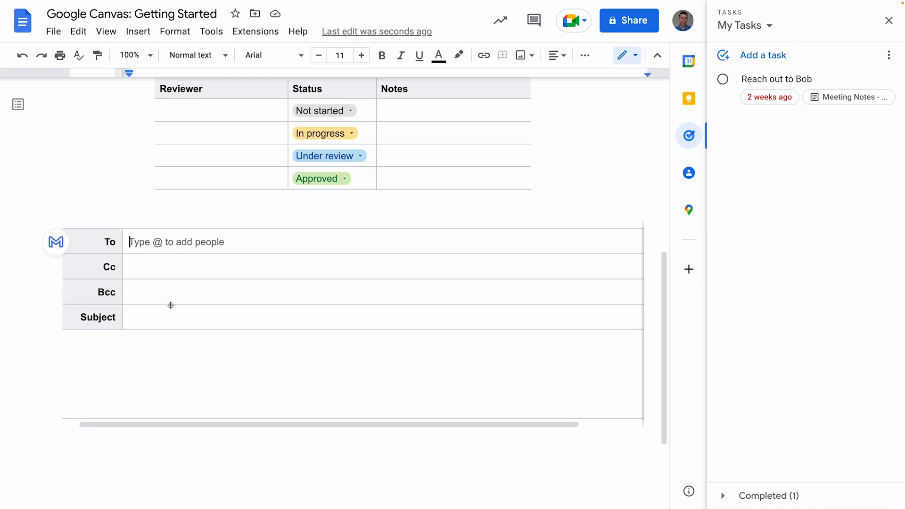
- Review the email block in place and bring up the Insert menu
{"action": "scroll", "scroll_direction": "up", "scroll_amount": 3}
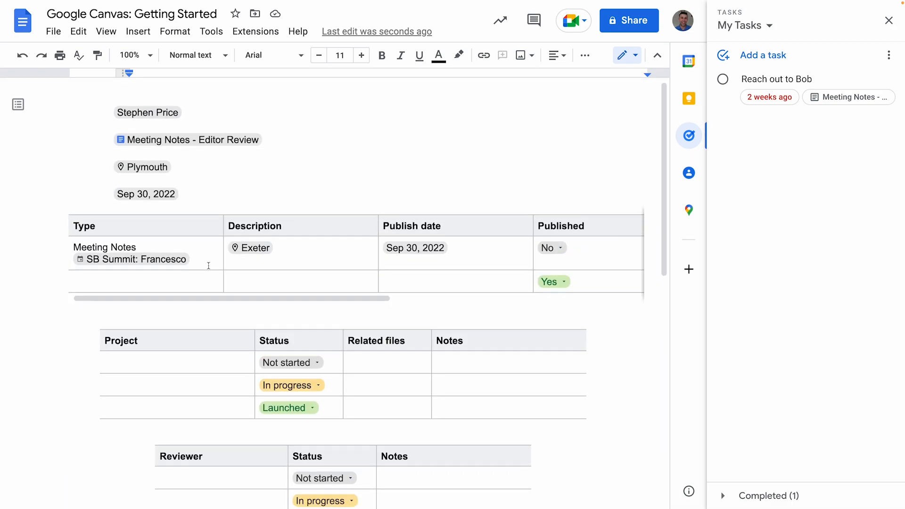
{"action": "scroll", "scroll_direction": "down", "scroll_amount": 3}
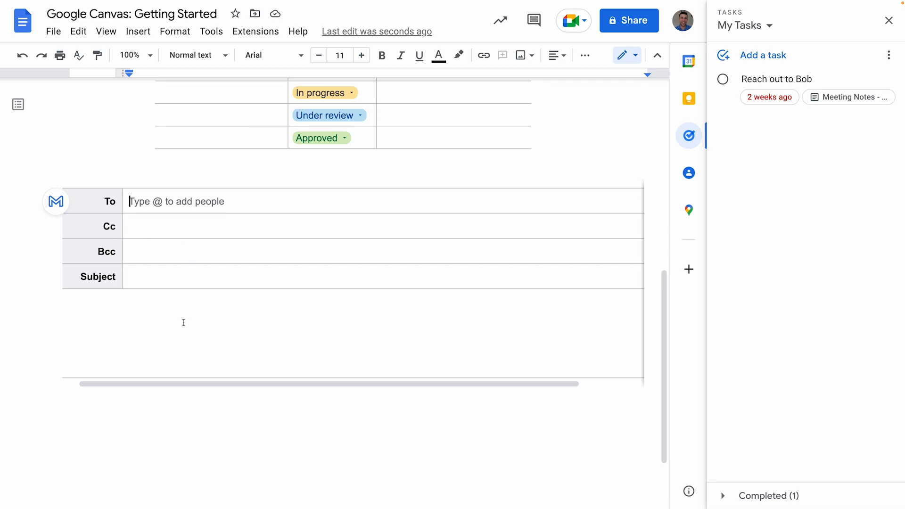
{"action": "mouse_move", "coordinate": [177, 274]}
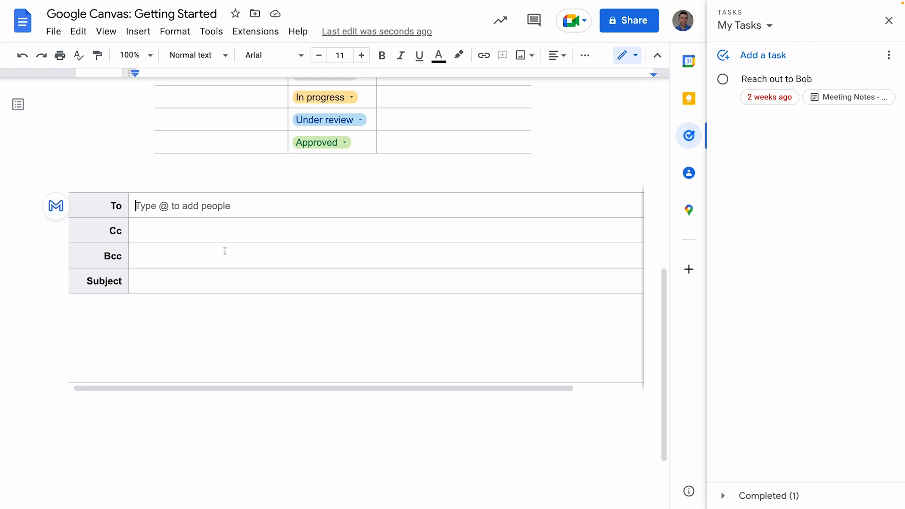
{"action": "left_click", "coordinate": [138, 31]}
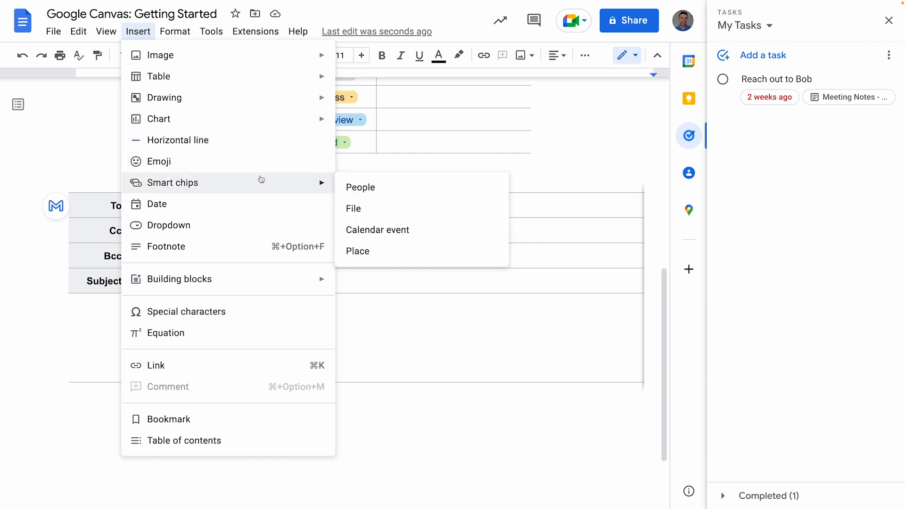
{"action": "mouse_move", "coordinate": [353, 209]}
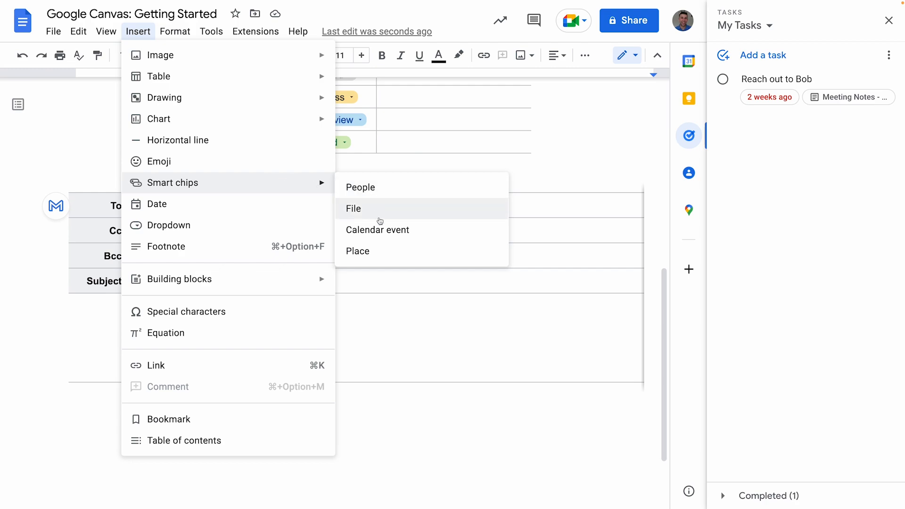
{"action": "mouse_move", "coordinate": [391, 249]}
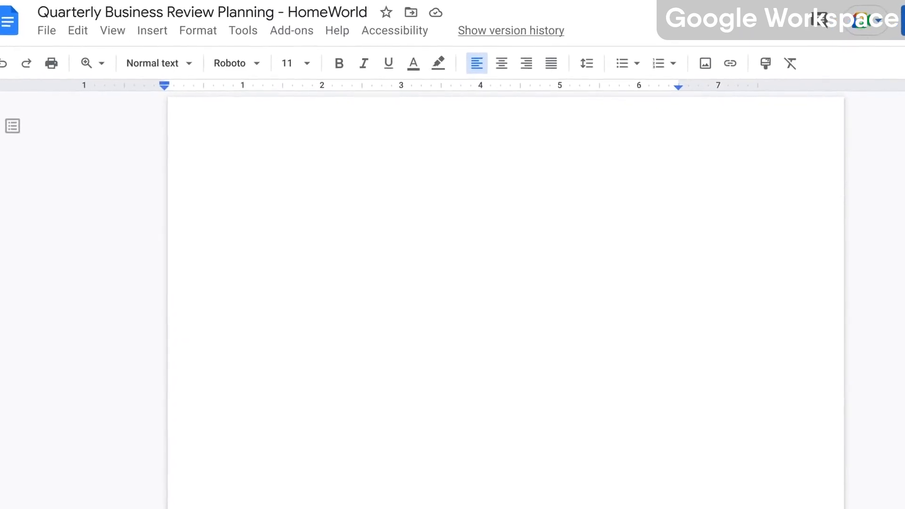
- Write the Pre-work sentence 'Focus on HomeWorld Pitch Q1 2019 for what worked in our last pitch' with the file chip
{"action": "type", "text": "@"}
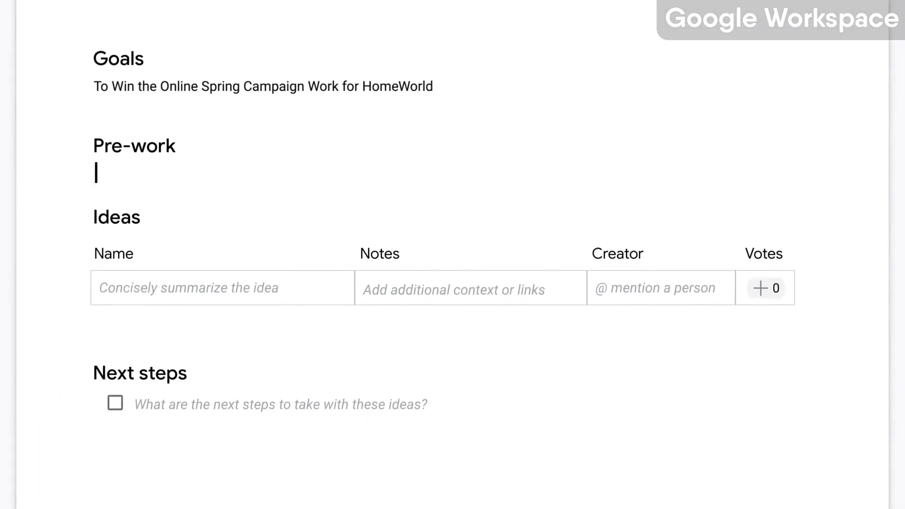
{"action": "type", "text": "Focus on HomeWorld Pitch Q1 2019 for what worked in our last pitc"}
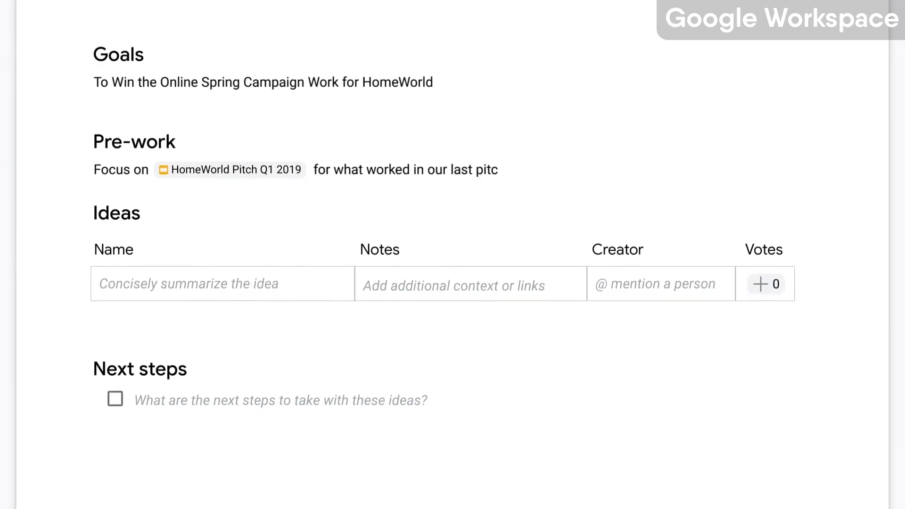
{"action": "type", "text": "F"}
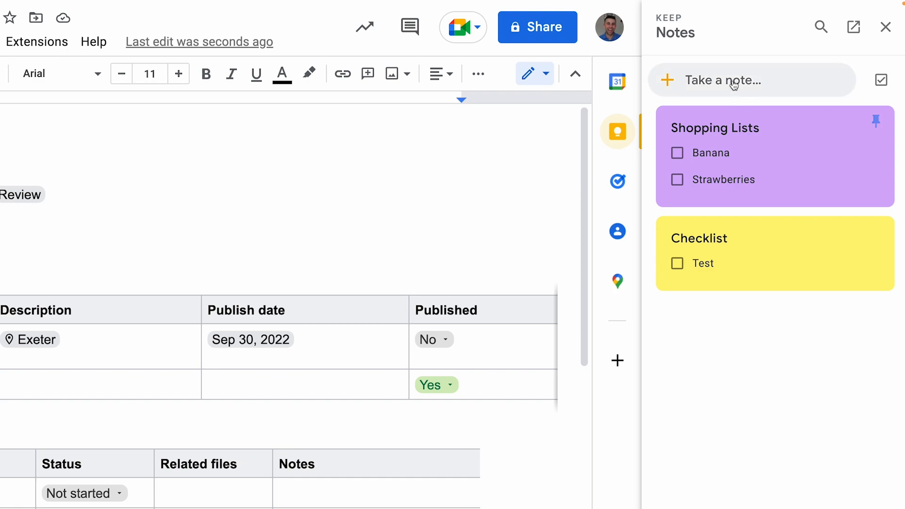
- Start a new Keep note linked to the document and place the cursor in its body
{"action": "left_click", "coordinate": [734, 80]}
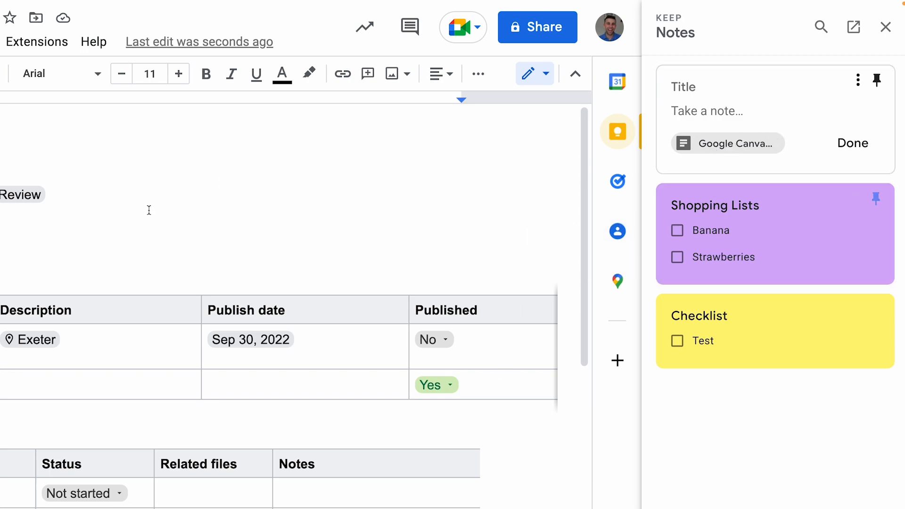
{"action": "left_click", "coordinate": [693, 86]}
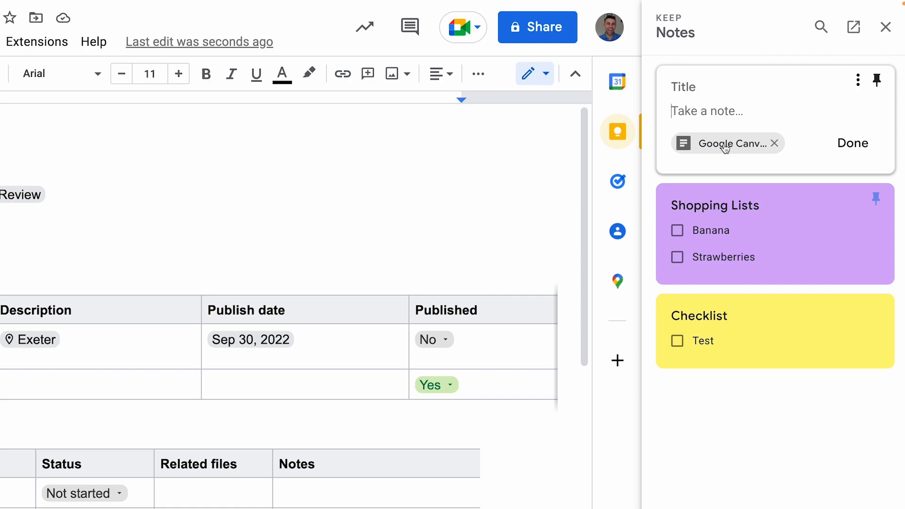
{"action": "mouse_move", "coordinate": [368, 235]}
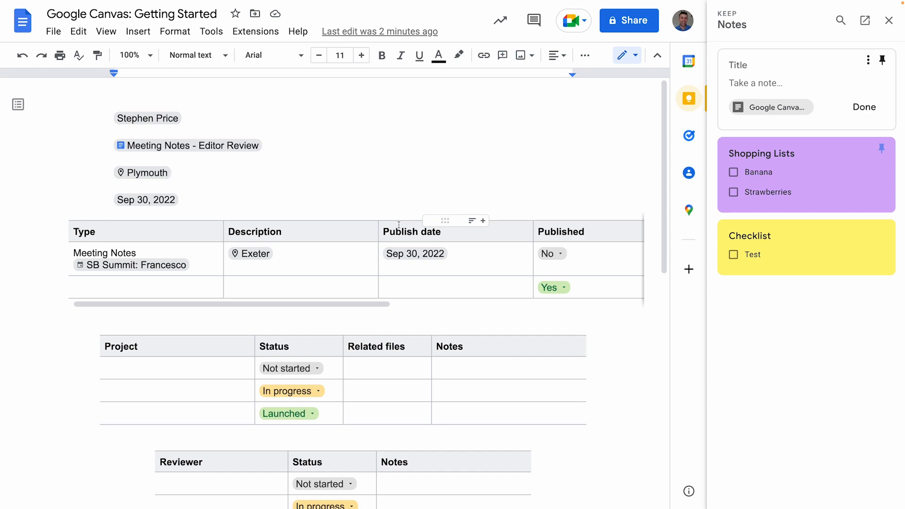
{"action": "left_click", "coordinate": [172, 172]}
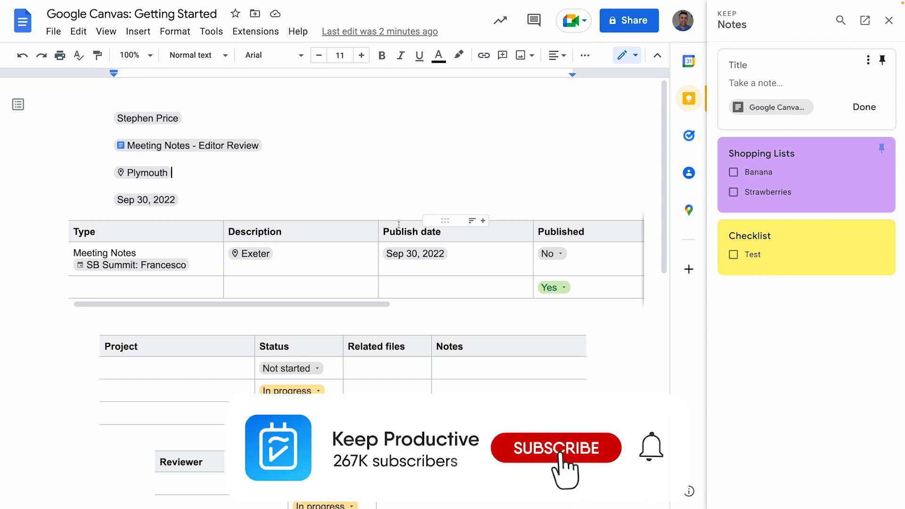
{"action": "left_click", "coordinate": [556, 447]}
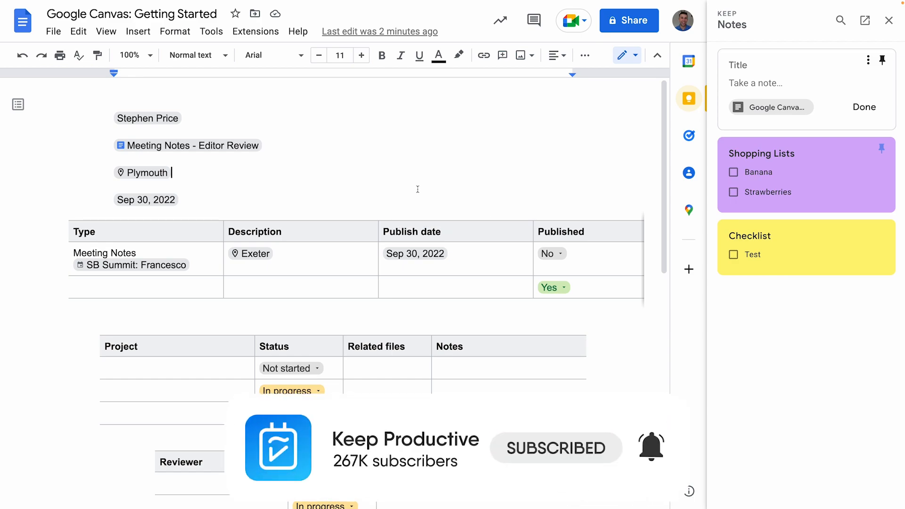